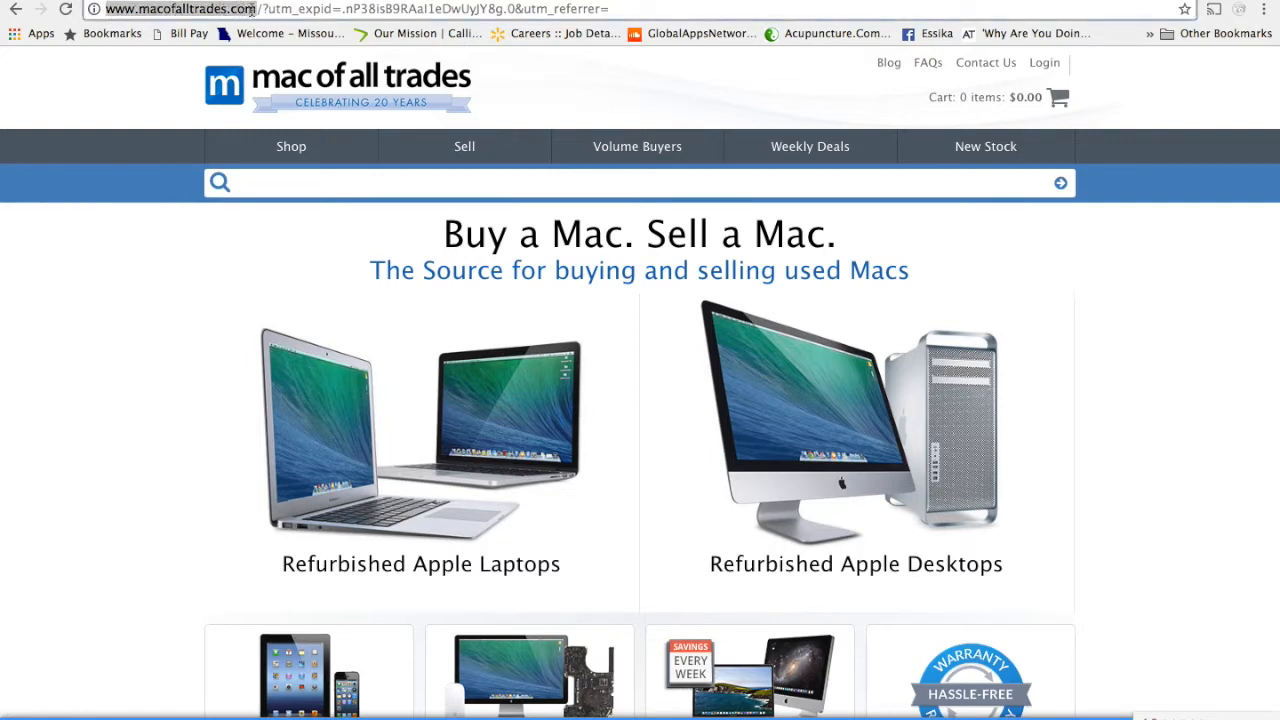
{"action": "mouse_move", "coordinate": [127, 281]}
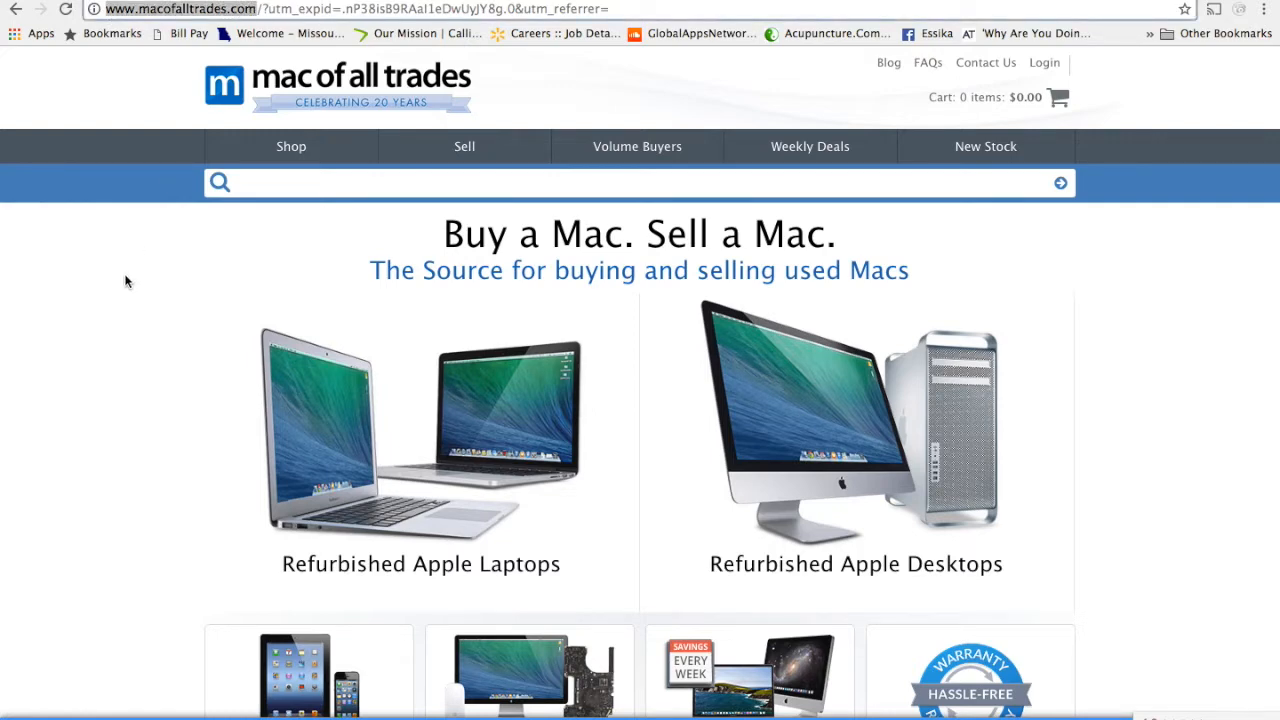
{"action": "mouse_move", "coordinate": [810, 146]}
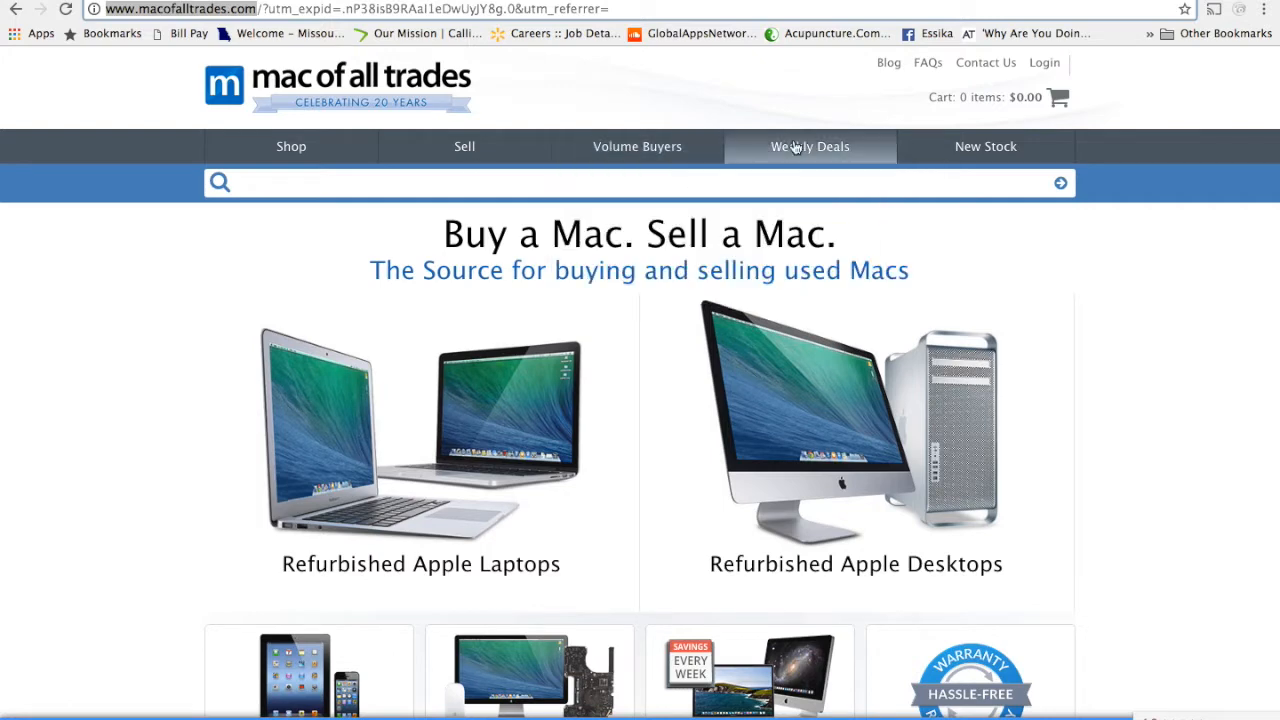
{"action": "mouse_move", "coordinate": [464, 146]}
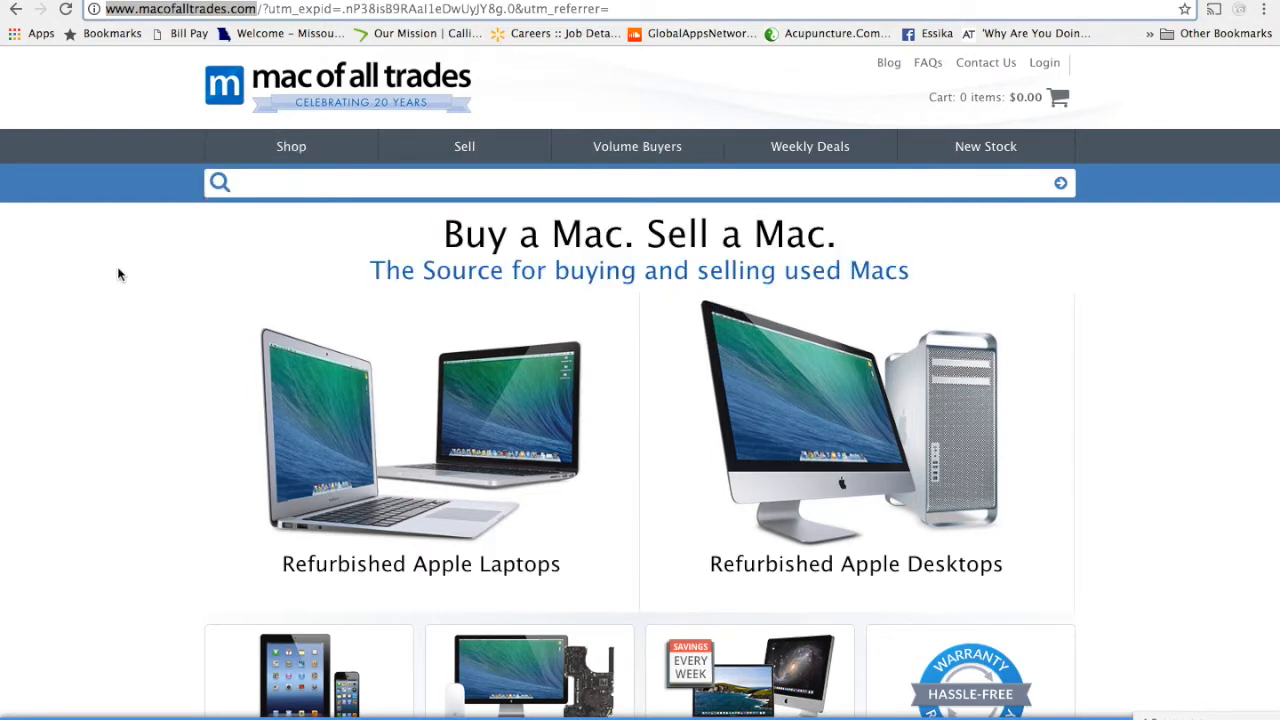
Scroll the home page down to the Refurbished Apple Laptops tile
{"action": "scroll", "scroll_direction": "down", "scroll_amount": 3}
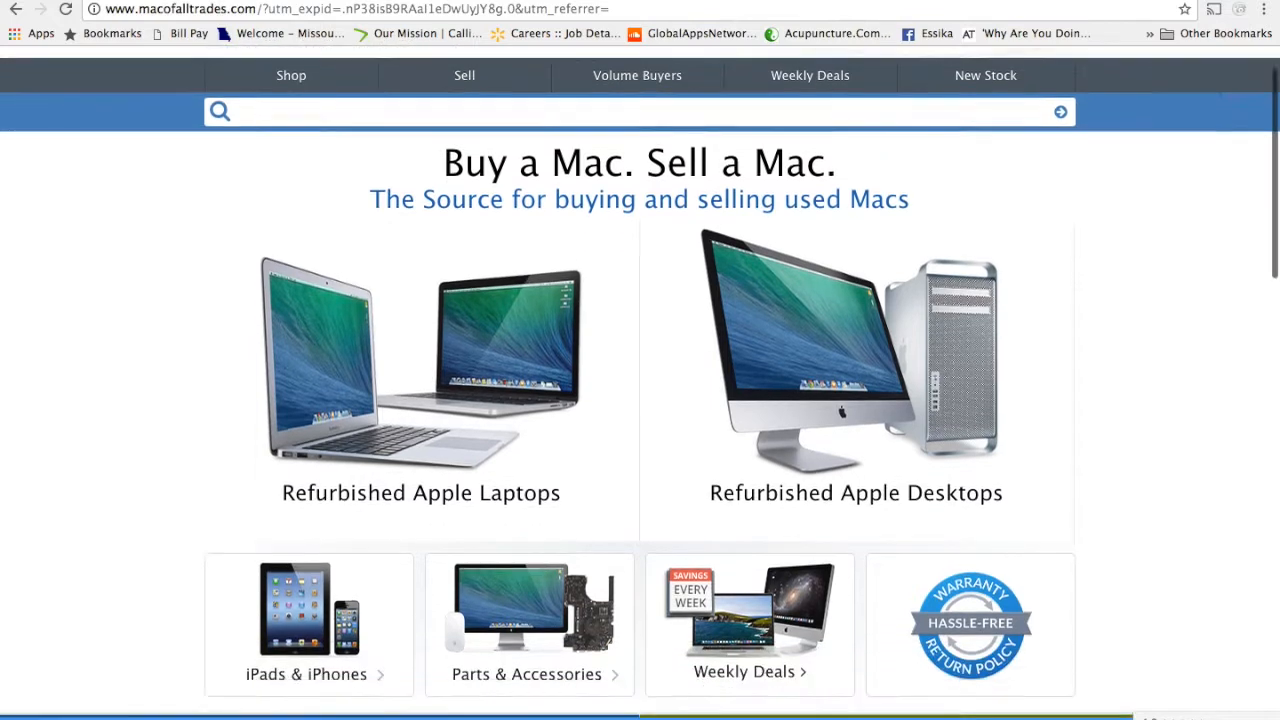
{"action": "scroll", "scroll_direction": "down", "scroll_amount": 3}
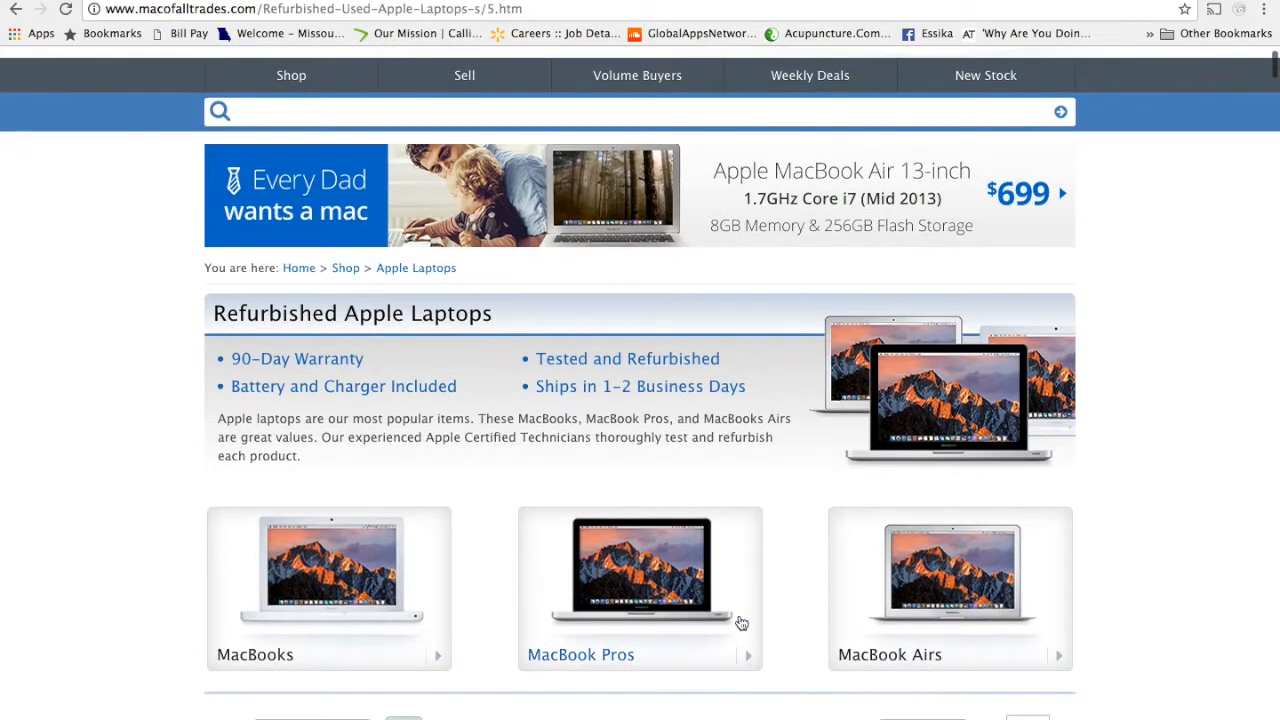
Filter refurbished laptops to 15-inch MacBook Pros and scroll to the $799, $699, $679 models
{"action": "left_click", "coordinate": [639, 588]}
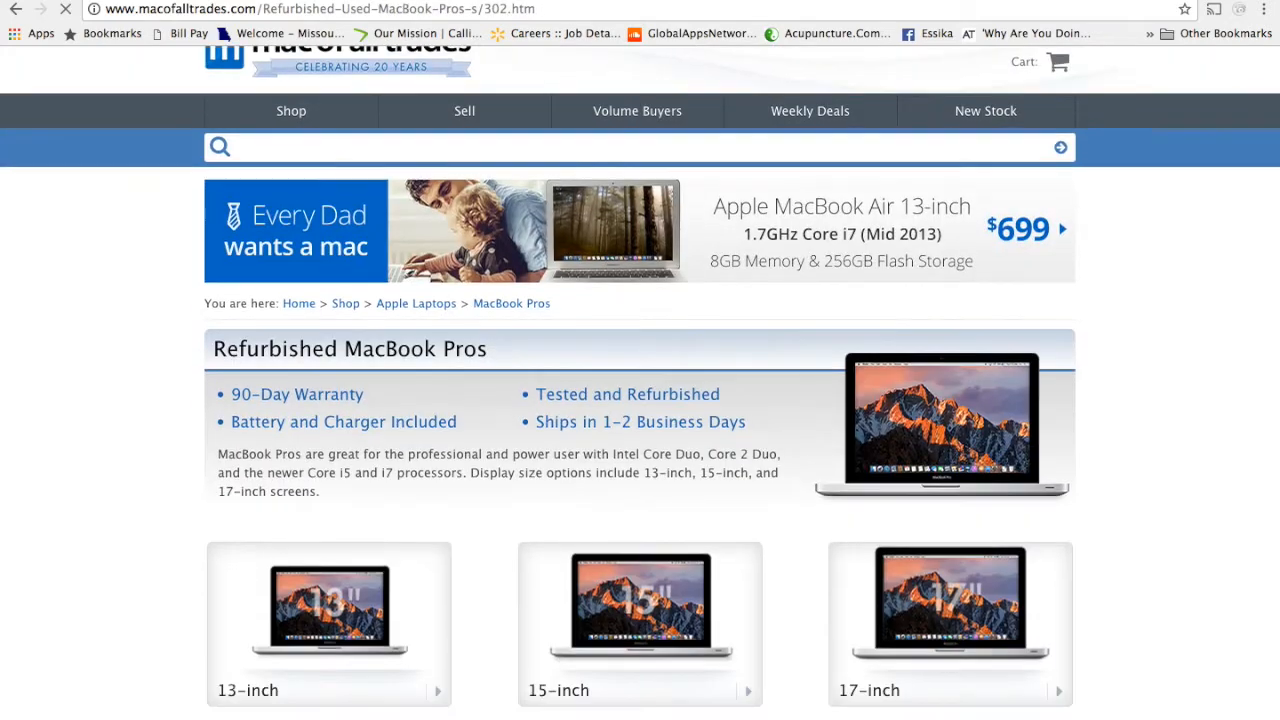
{"action": "left_click", "coordinate": [640, 610]}
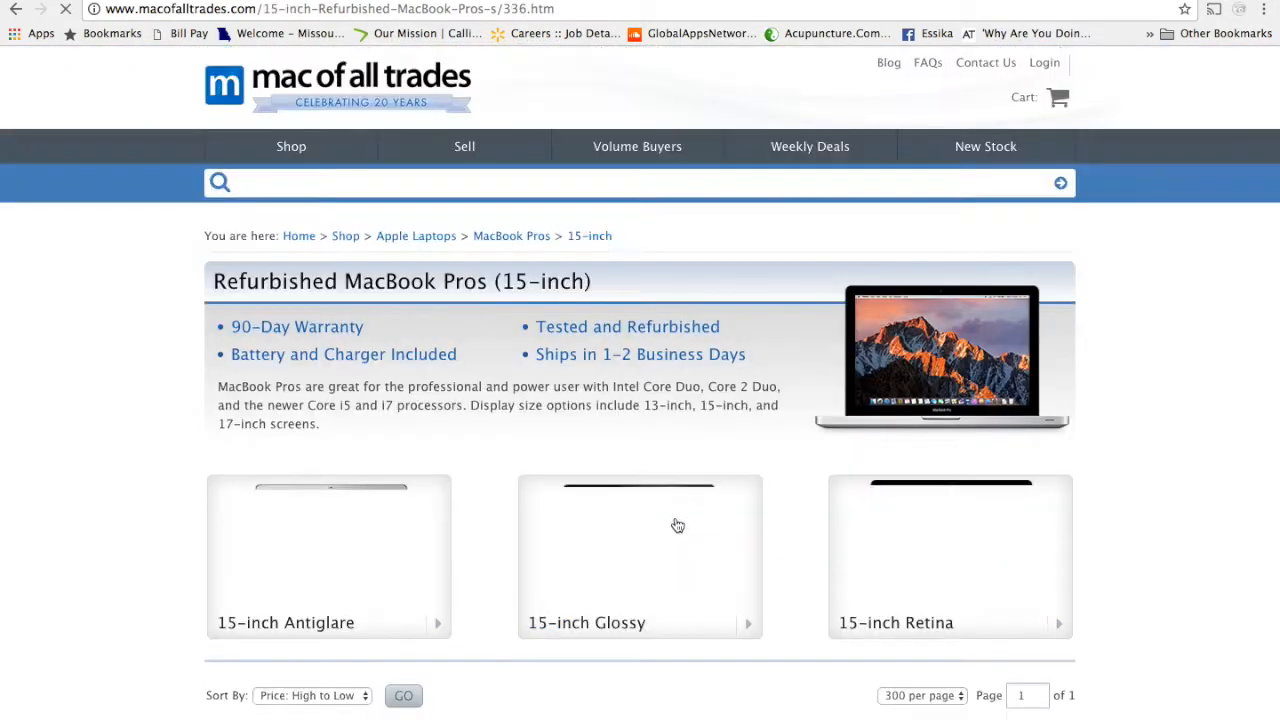
{"action": "scroll", "scroll_direction": "down", "scroll_amount": 3}
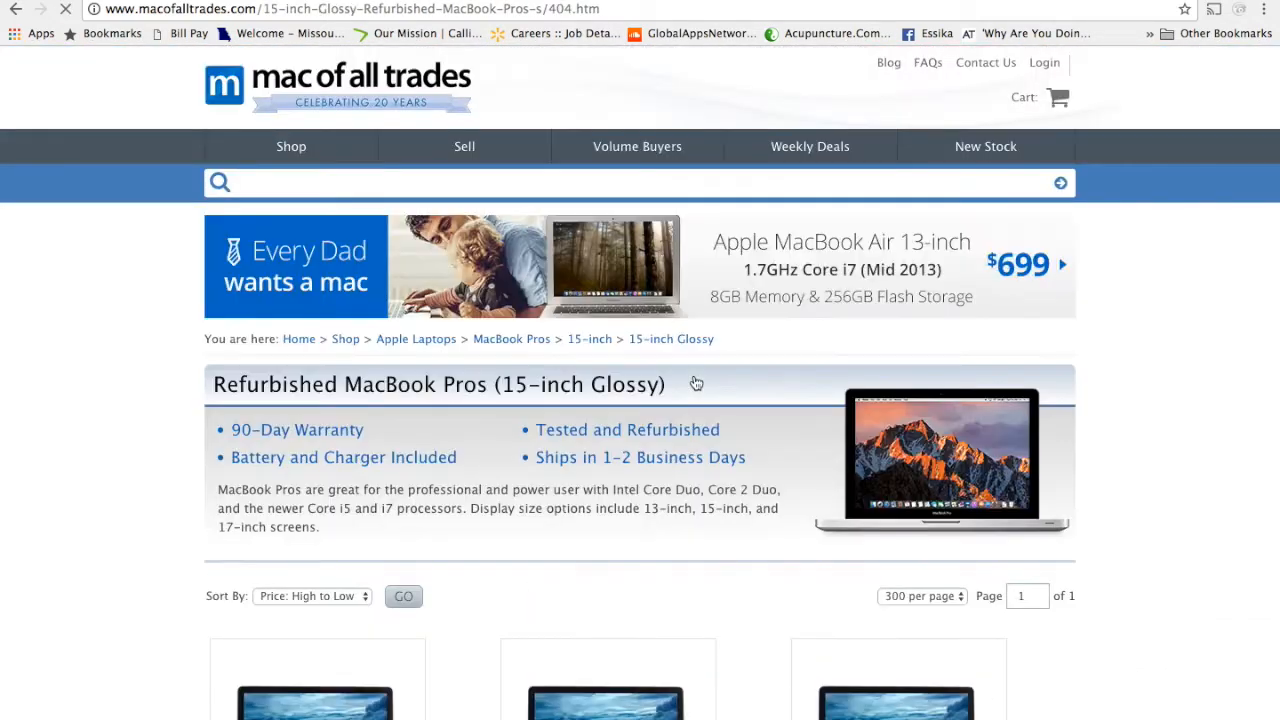
{"action": "scroll", "scroll_direction": "down", "scroll_amount": 3}
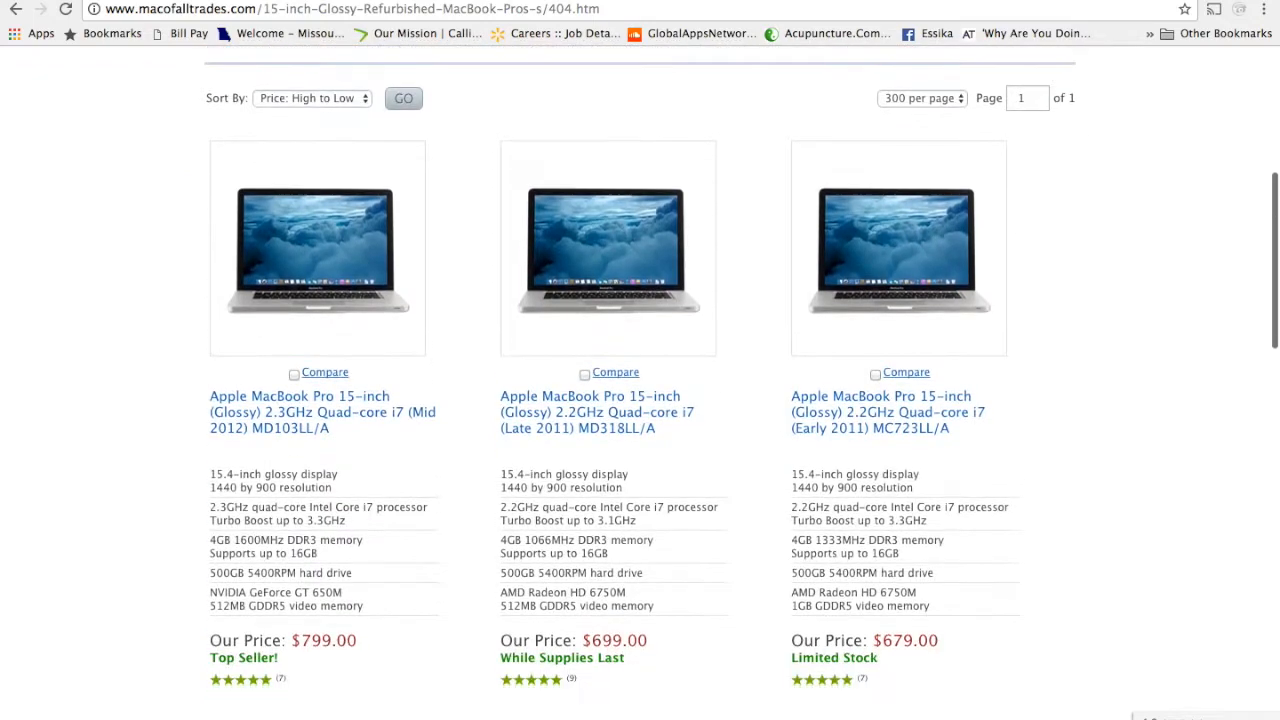
{"action": "scroll", "scroll_direction": "down", "scroll_amount": 3}
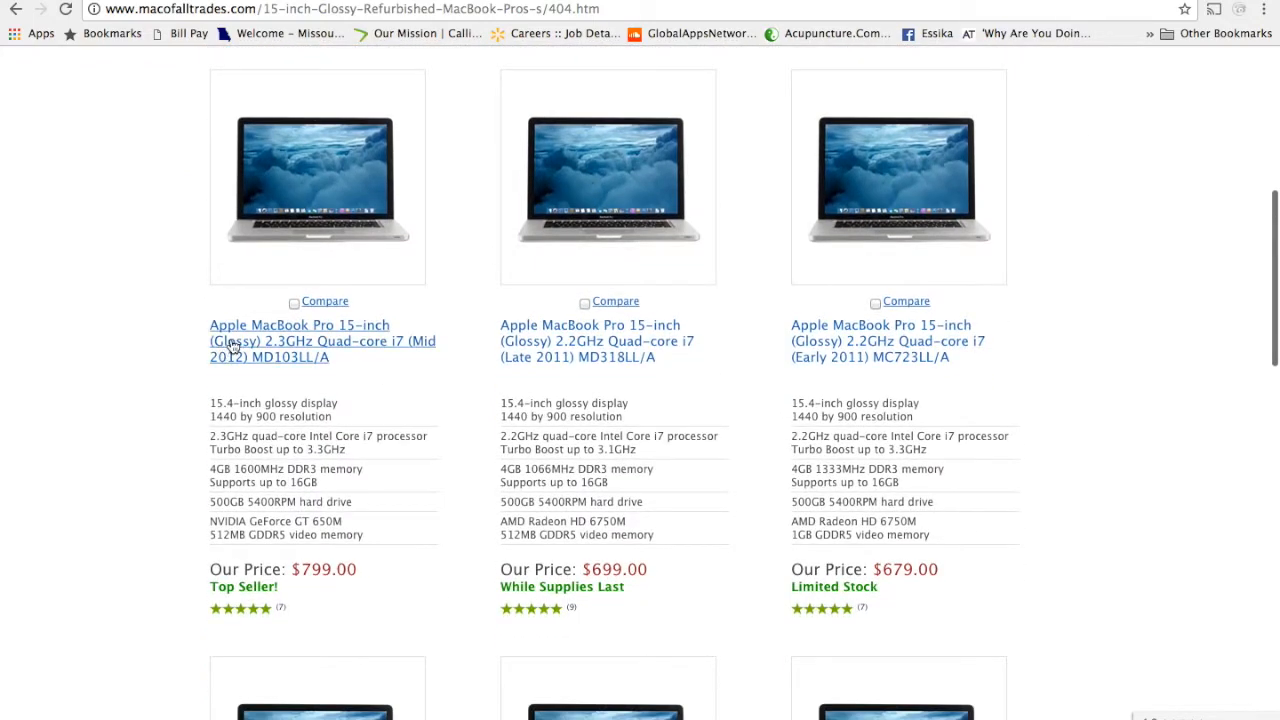
{"action": "mouse_move", "coordinate": [310, 357]}
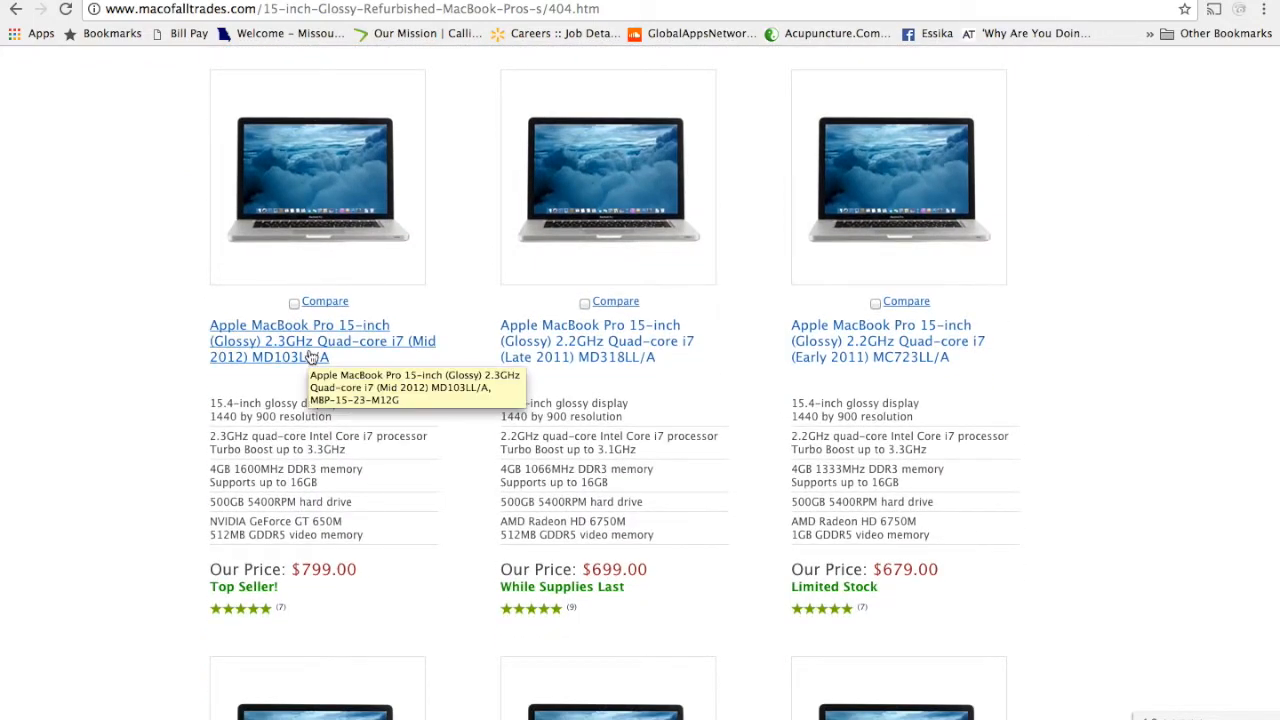
{"action": "mouse_move", "coordinate": [360, 349]}
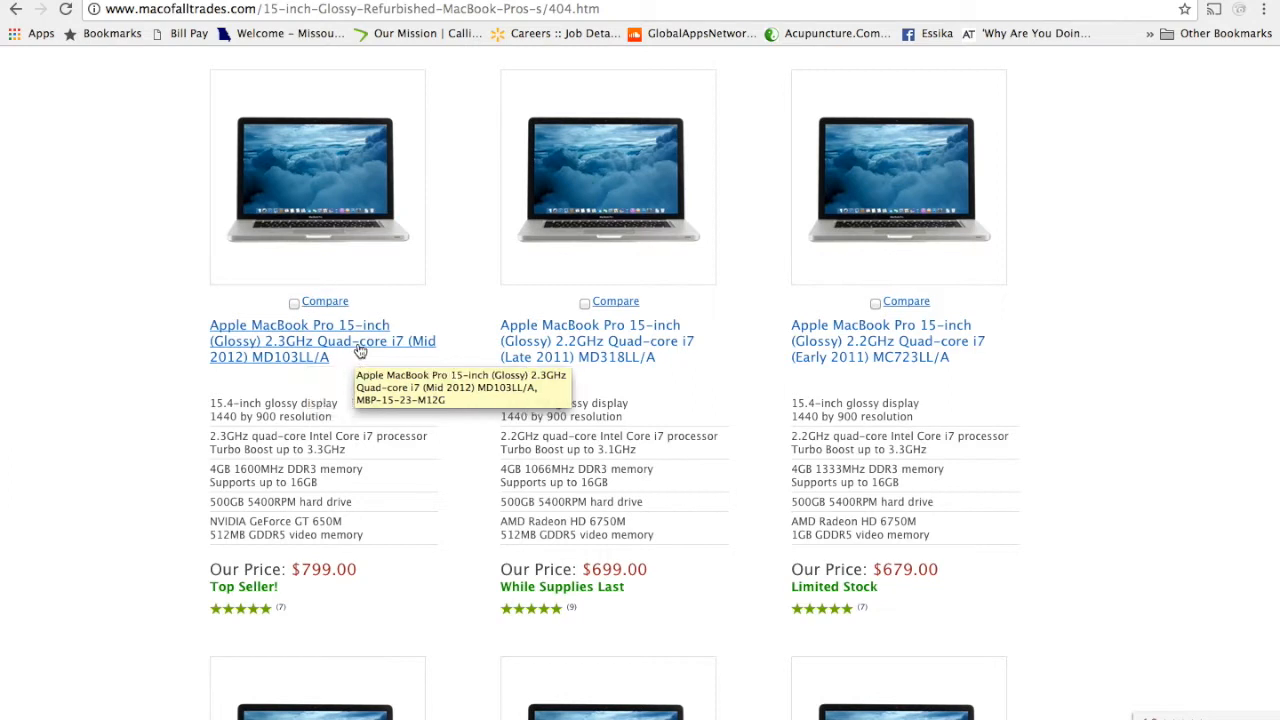
Open the Mid 2012 2.3GHz i7 MD103LL/A page and browse its $799 configuration options
{"action": "left_click", "coordinate": [320, 341]}
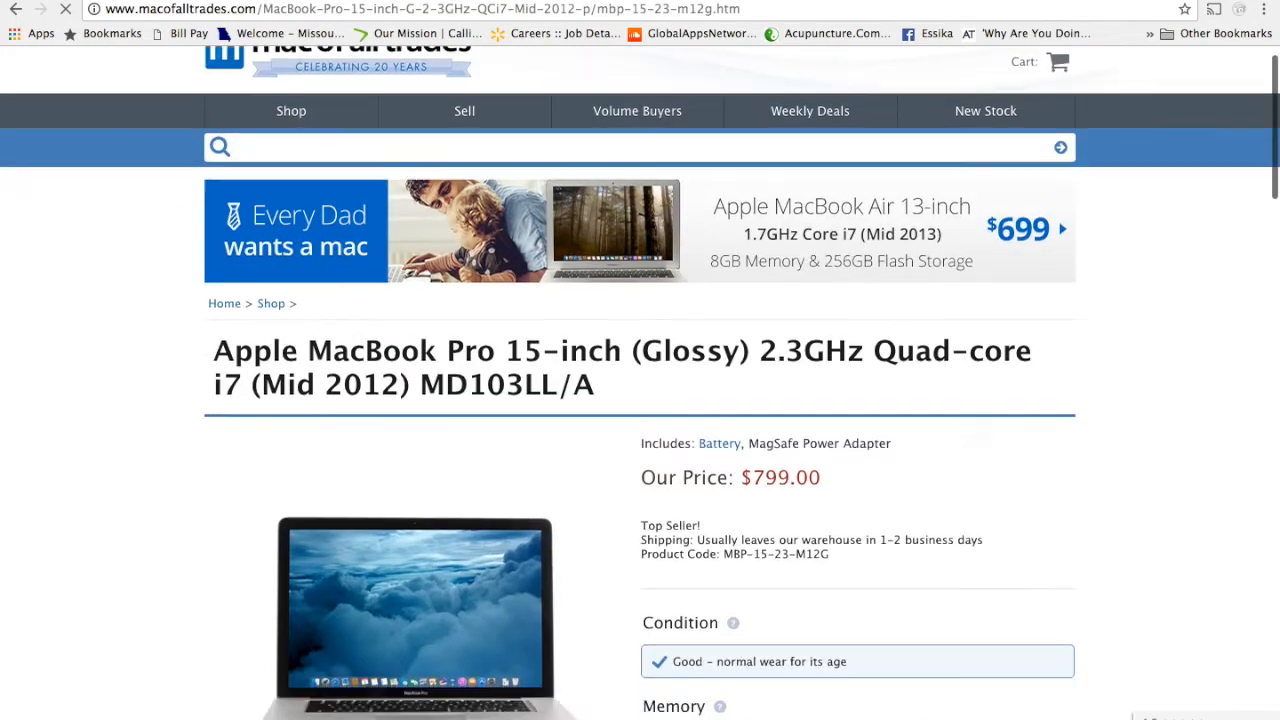
{"action": "scroll", "scroll_direction": "down", "scroll_amount": 3}
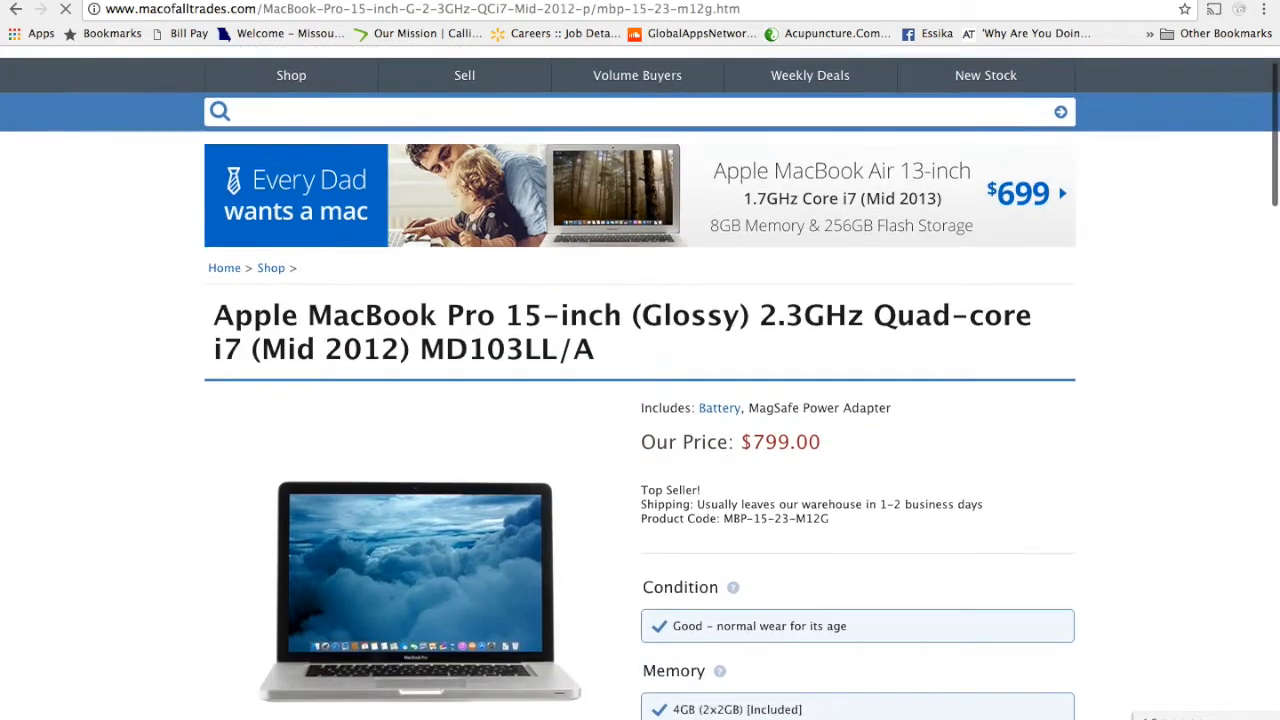
{"action": "scroll", "scroll_direction": "down", "scroll_amount": 3}
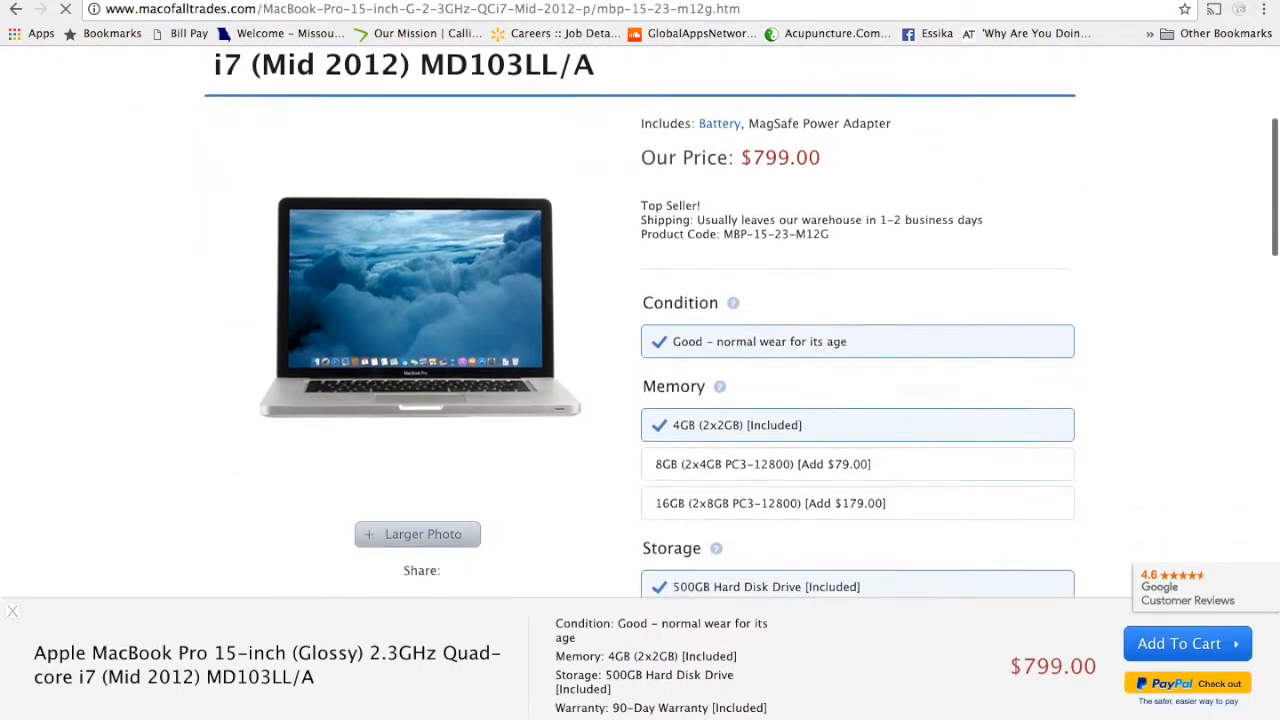
{"action": "scroll", "scroll_direction": "down", "scroll_amount": 3}
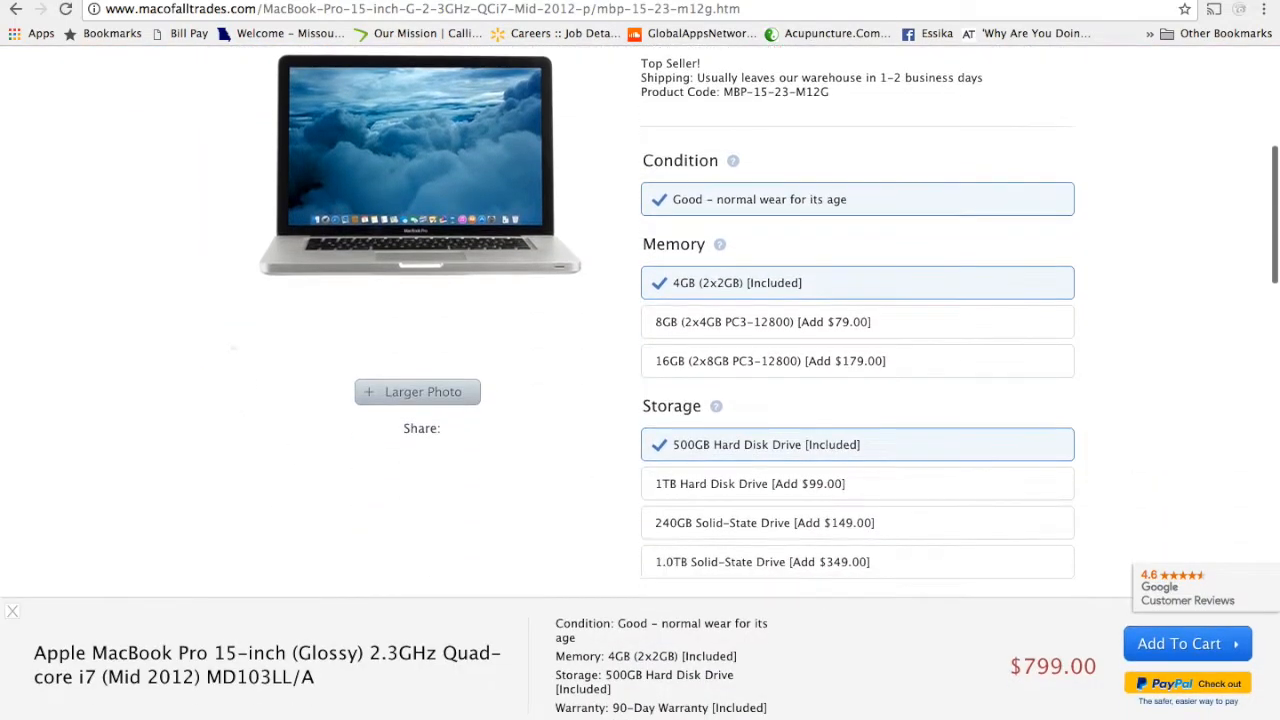
{"action": "scroll", "scroll_direction": "down", "scroll_amount": 3}
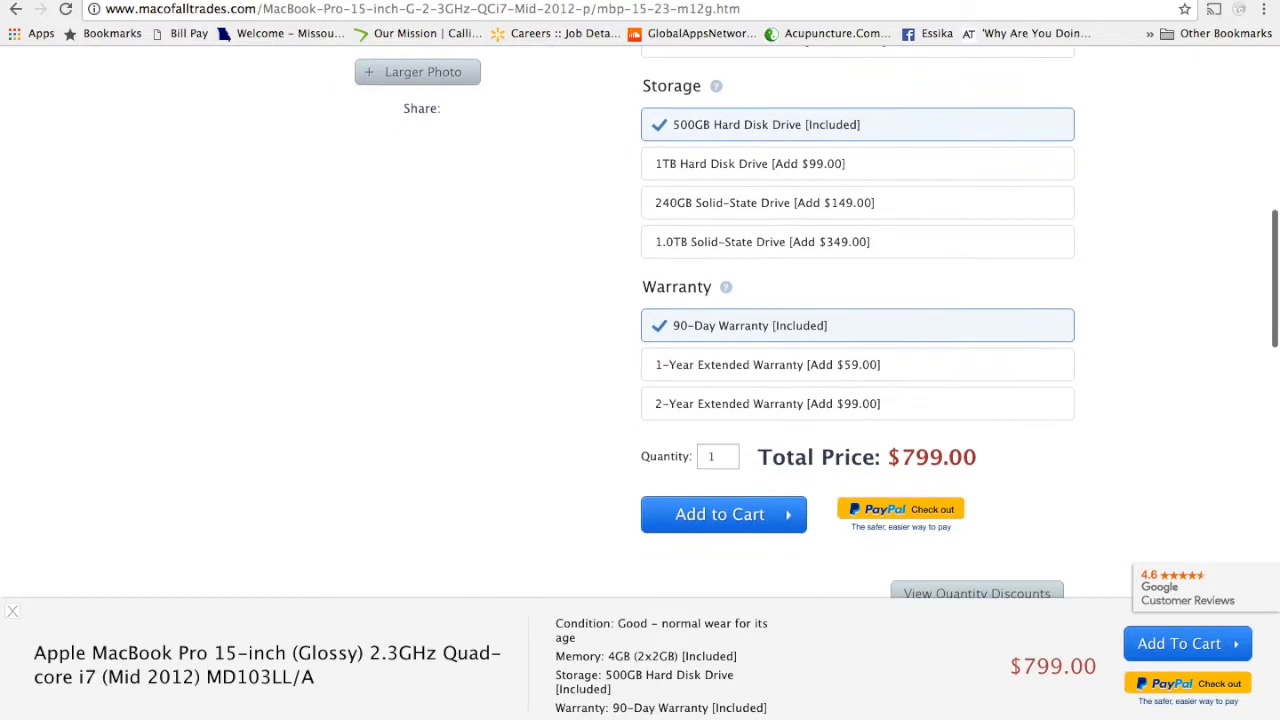
{"action": "scroll", "scroll_direction": "up", "scroll_amount": 3}
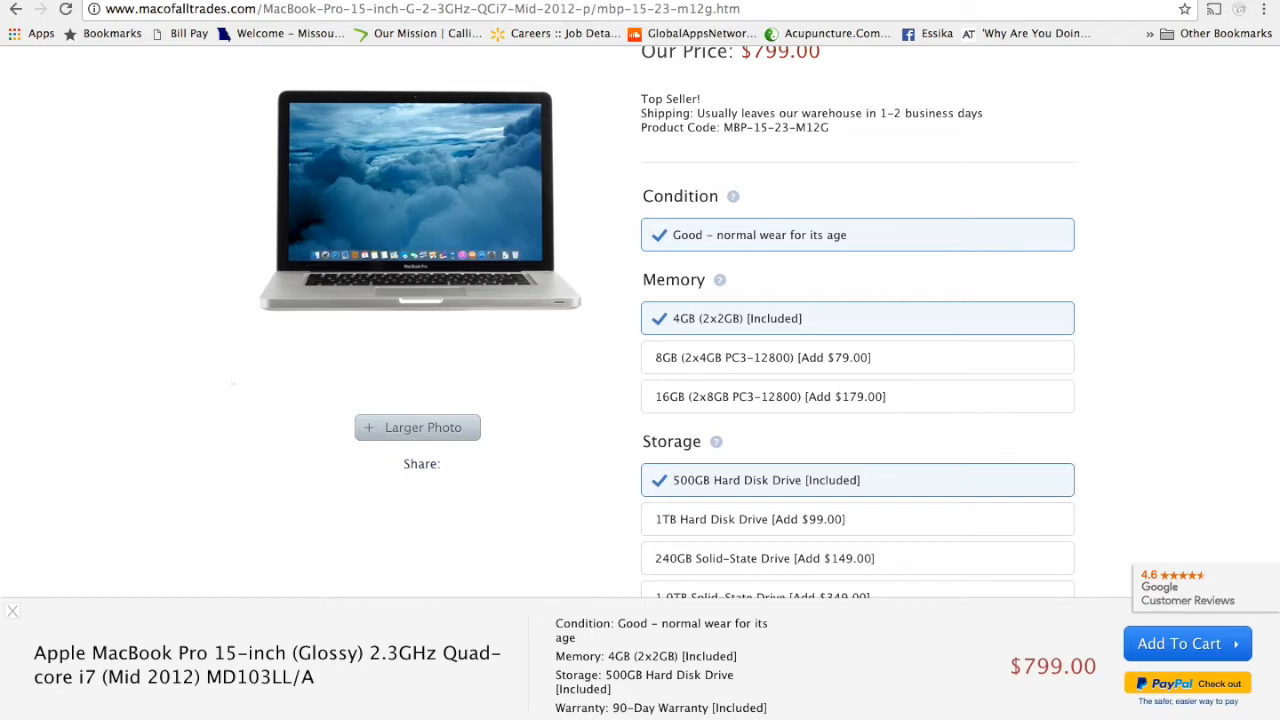
Scroll to Warranty and pick the 2-Year Extended Warranty (+$99.00), totaling $898.00
{"action": "scroll", "scroll_direction": "down", "scroll_amount": 3}
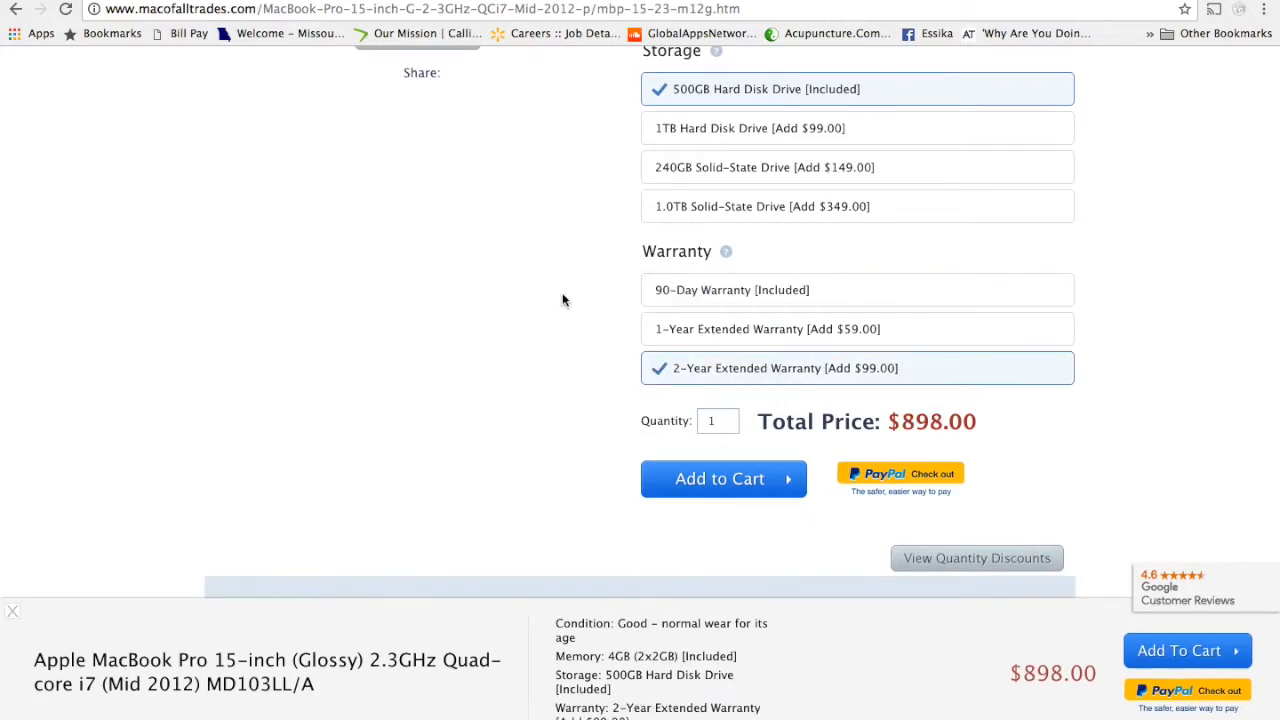
{"action": "scroll", "scroll_direction": "down", "scroll_amount": 3}
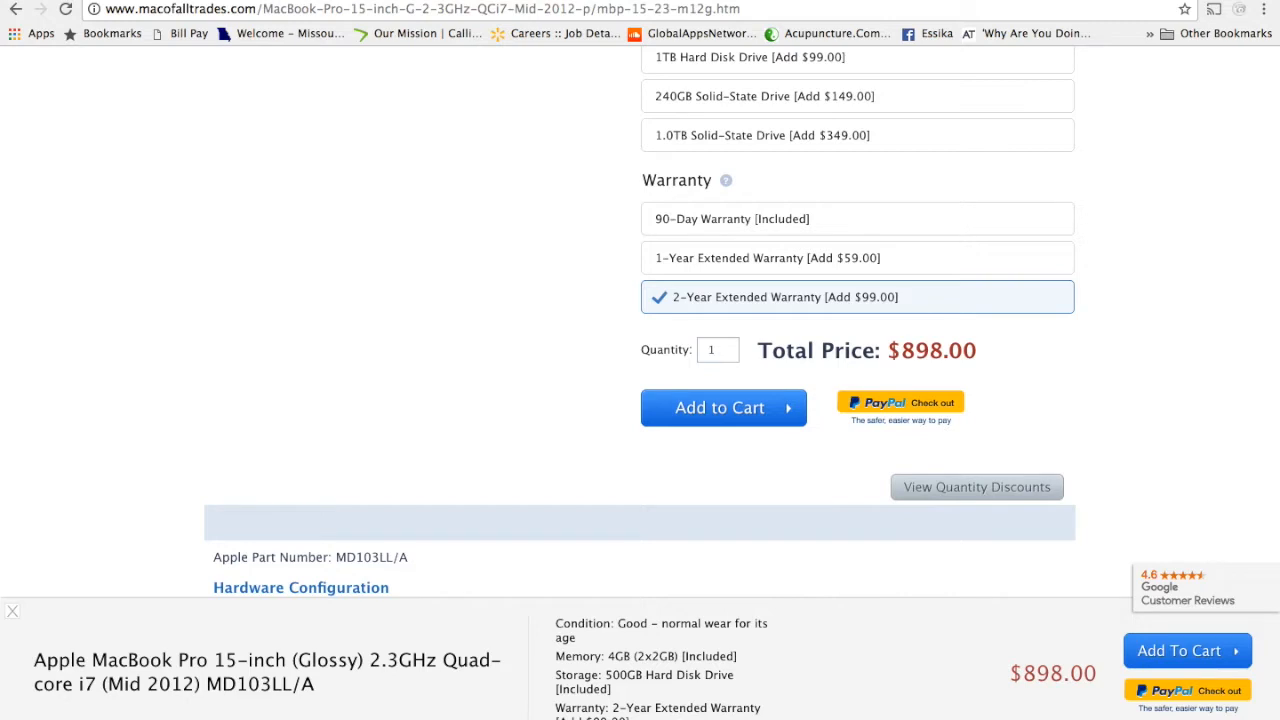
{"action": "scroll", "scroll_direction": "down", "scroll_amount": 3}
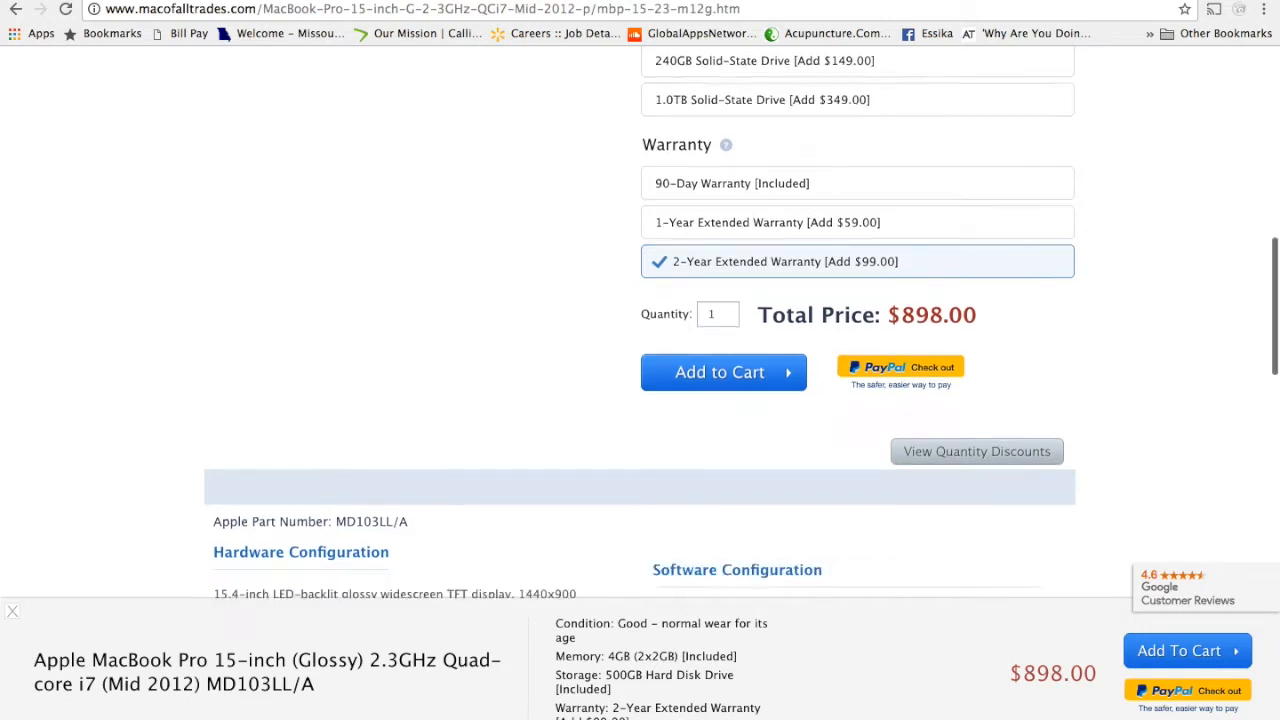
{"action": "scroll", "scroll_direction": "down", "scroll_amount": 3}
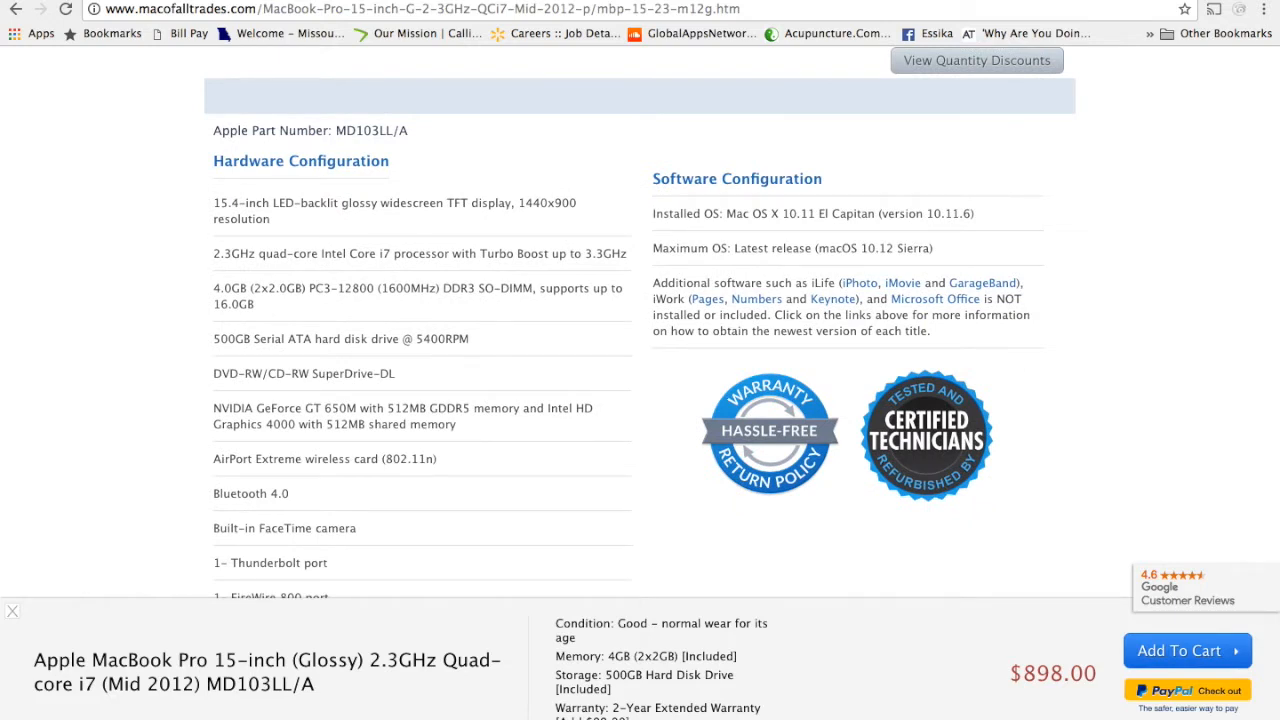
{"action": "scroll", "scroll_direction": "down", "scroll_amount": 3}
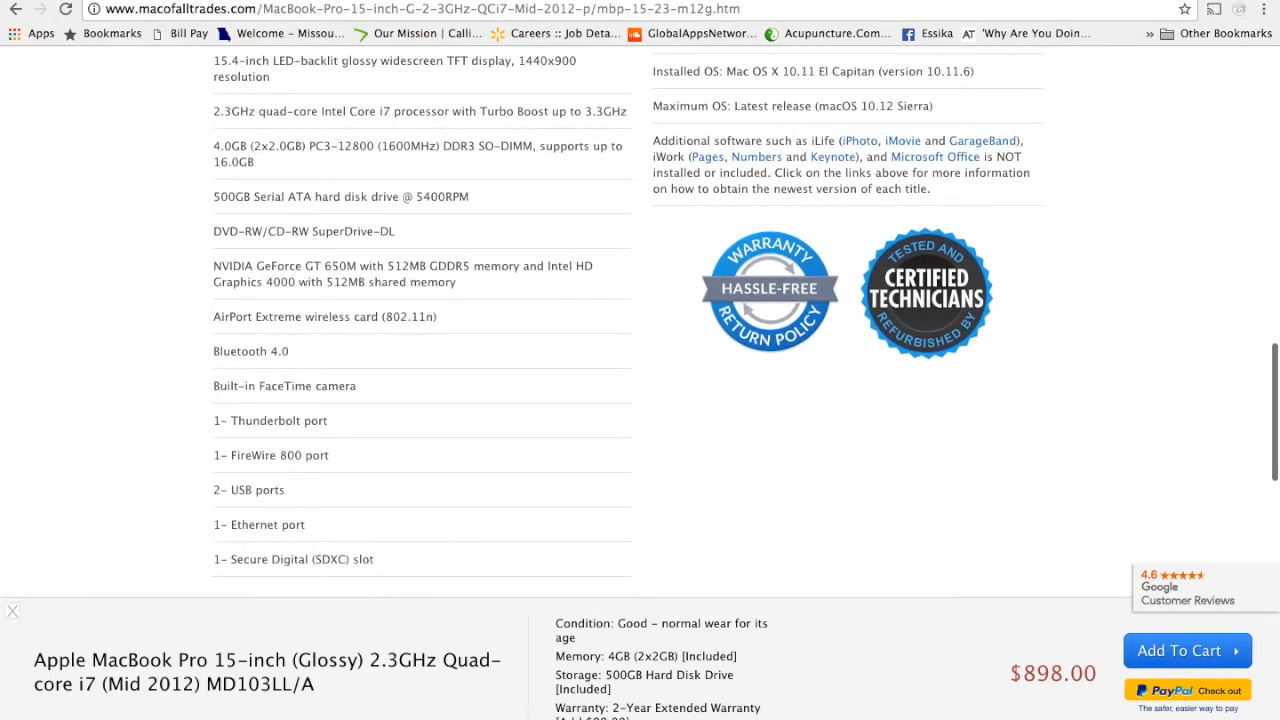
{"action": "scroll", "scroll_direction": "down", "scroll_amount": 3}
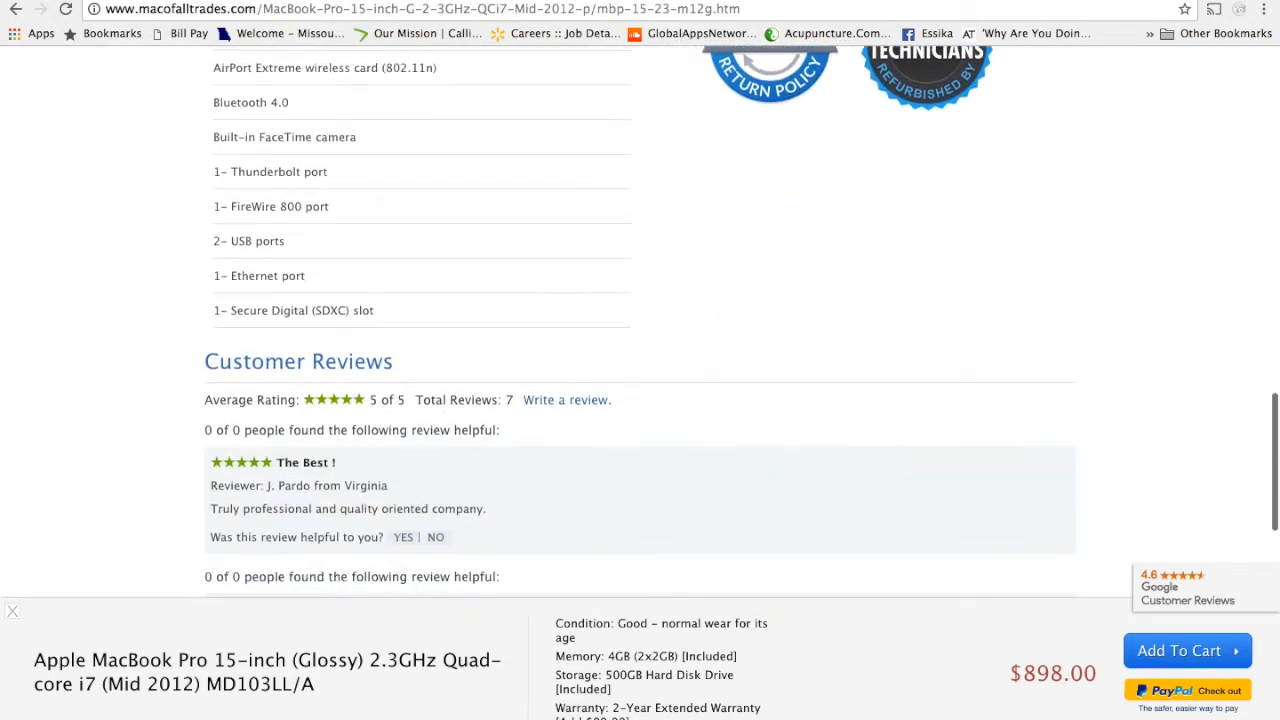
{"action": "scroll", "scroll_direction": "down", "scroll_amount": 3}
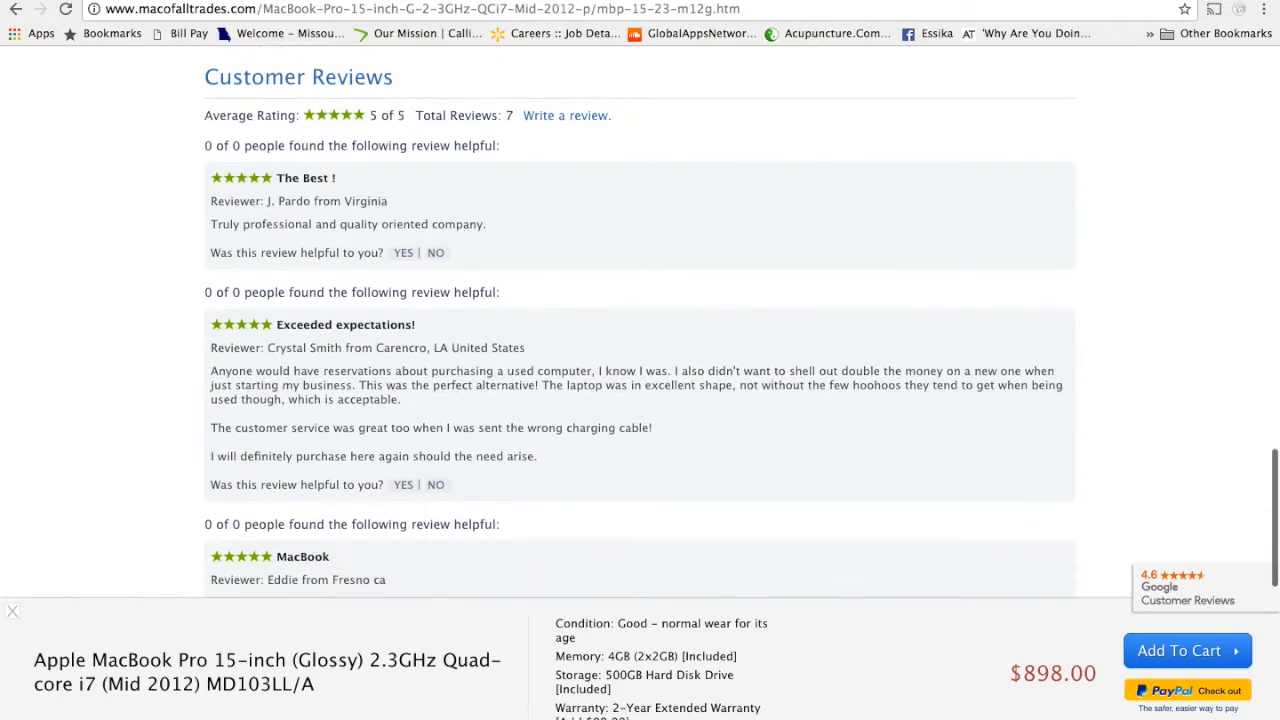
{"action": "scroll", "scroll_direction": "down", "scroll_amount": 3}
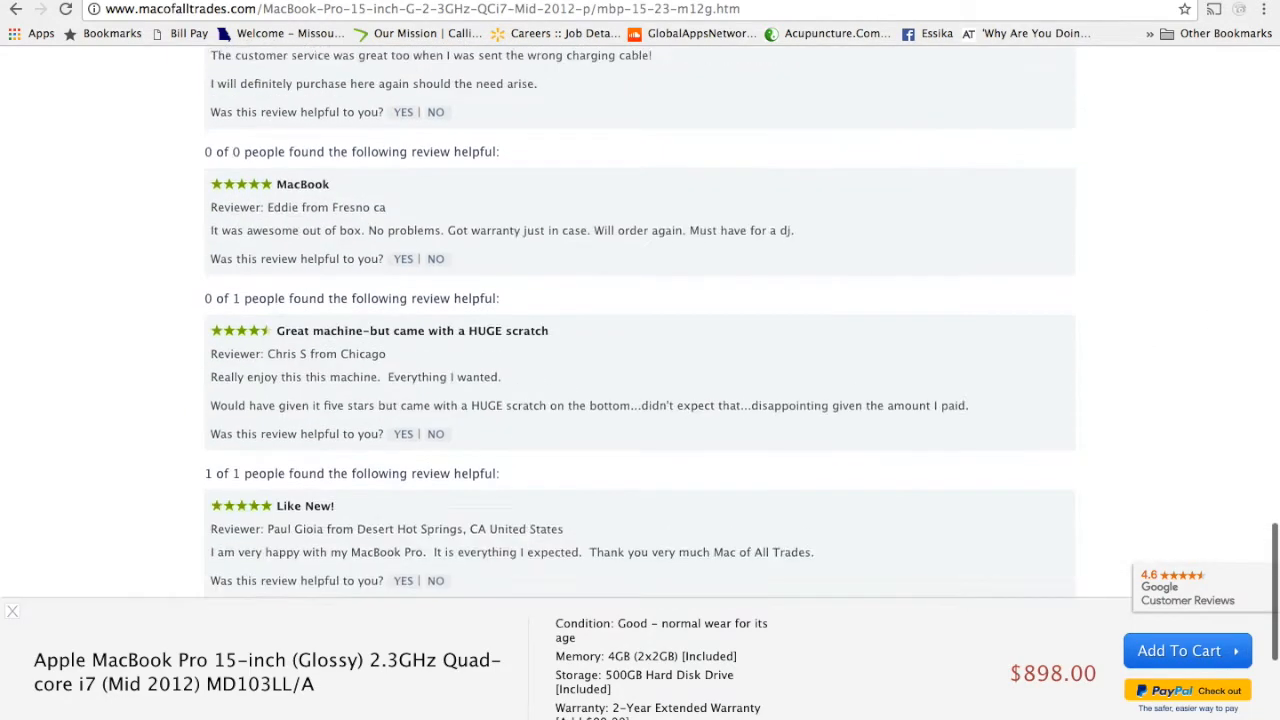
{"action": "scroll", "scroll_direction": "up", "scroll_amount": 3}
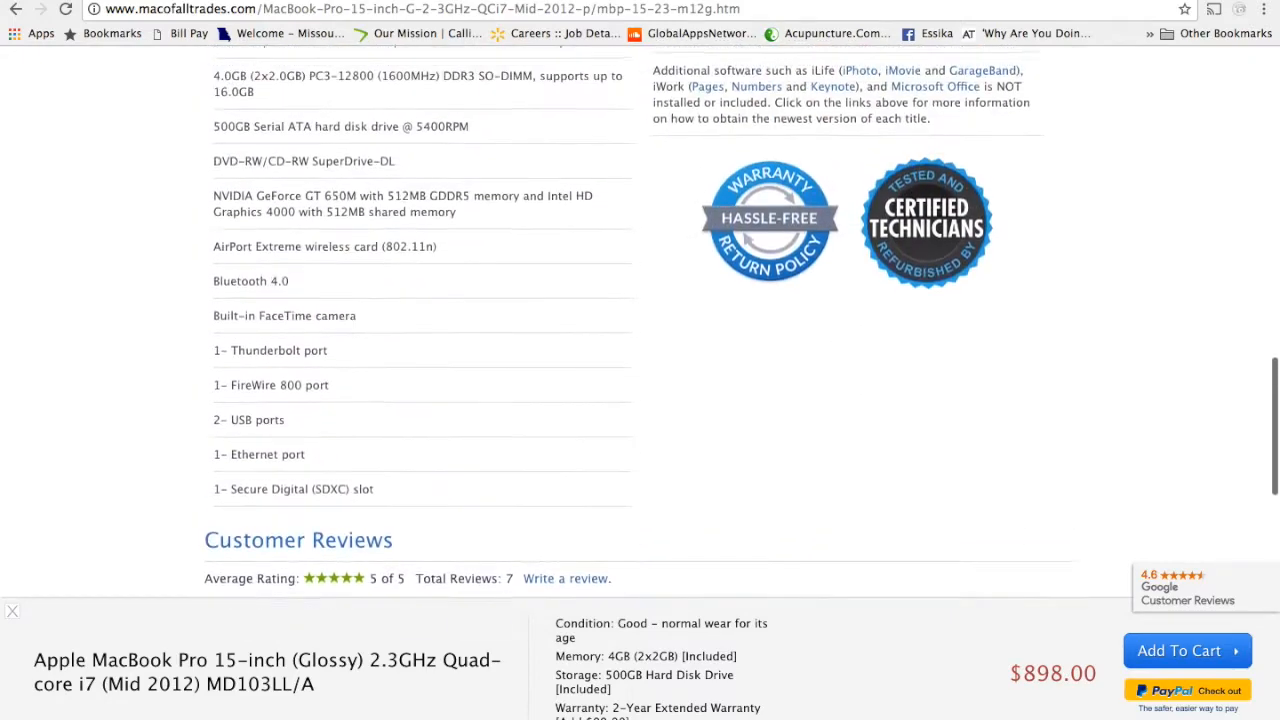
{"action": "scroll", "scroll_direction": "up", "scroll_amount": 3}
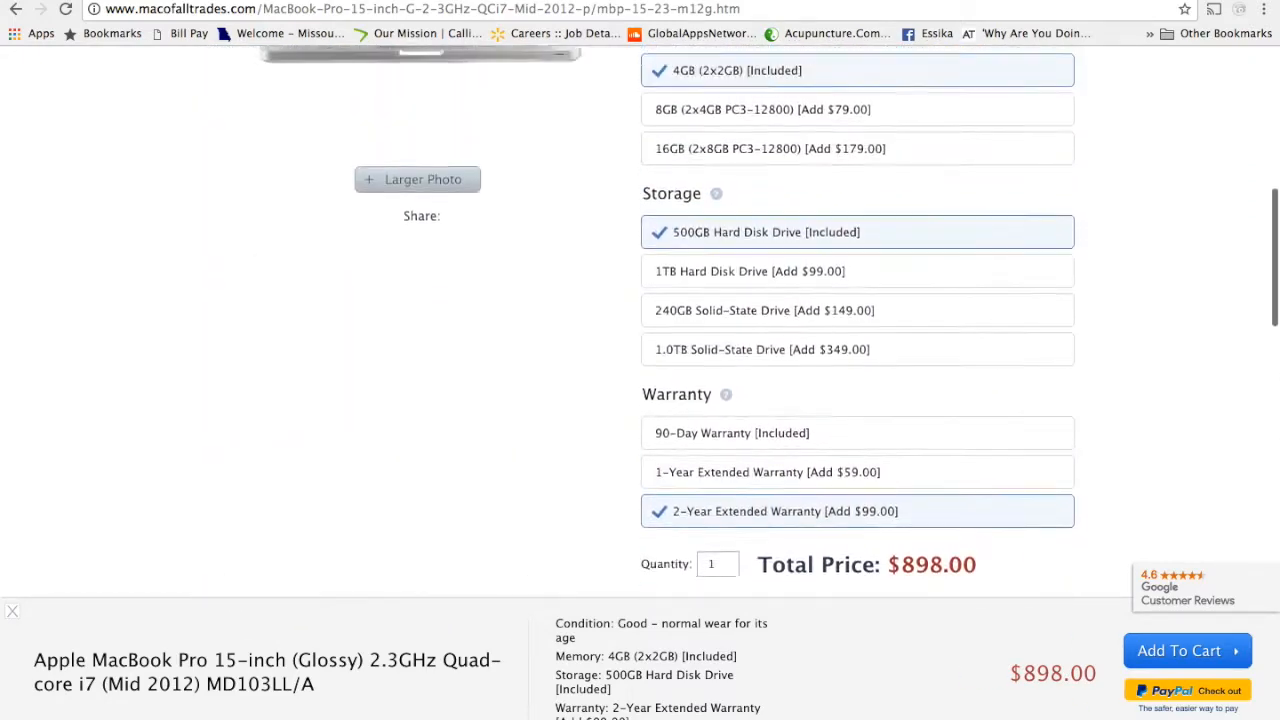
{"action": "scroll", "scroll_direction": "up", "scroll_amount": 3}
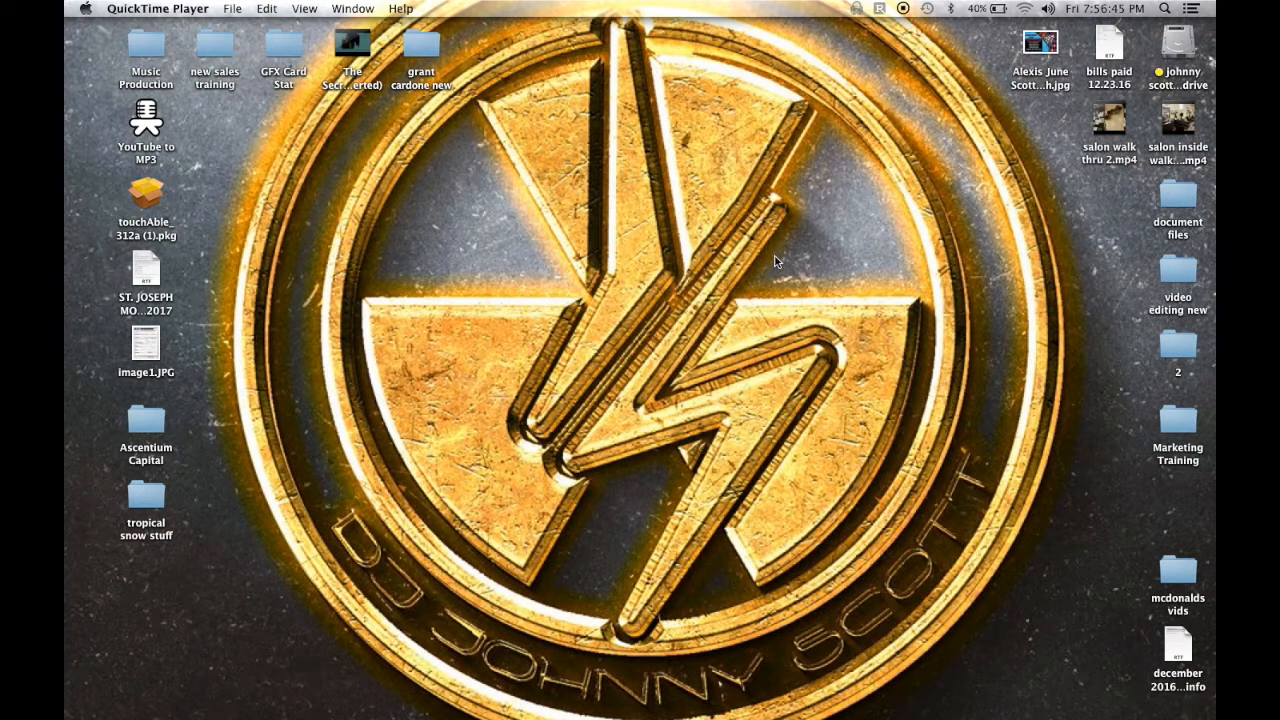
{"action": "mouse_move", "coordinate": [693, 374]}
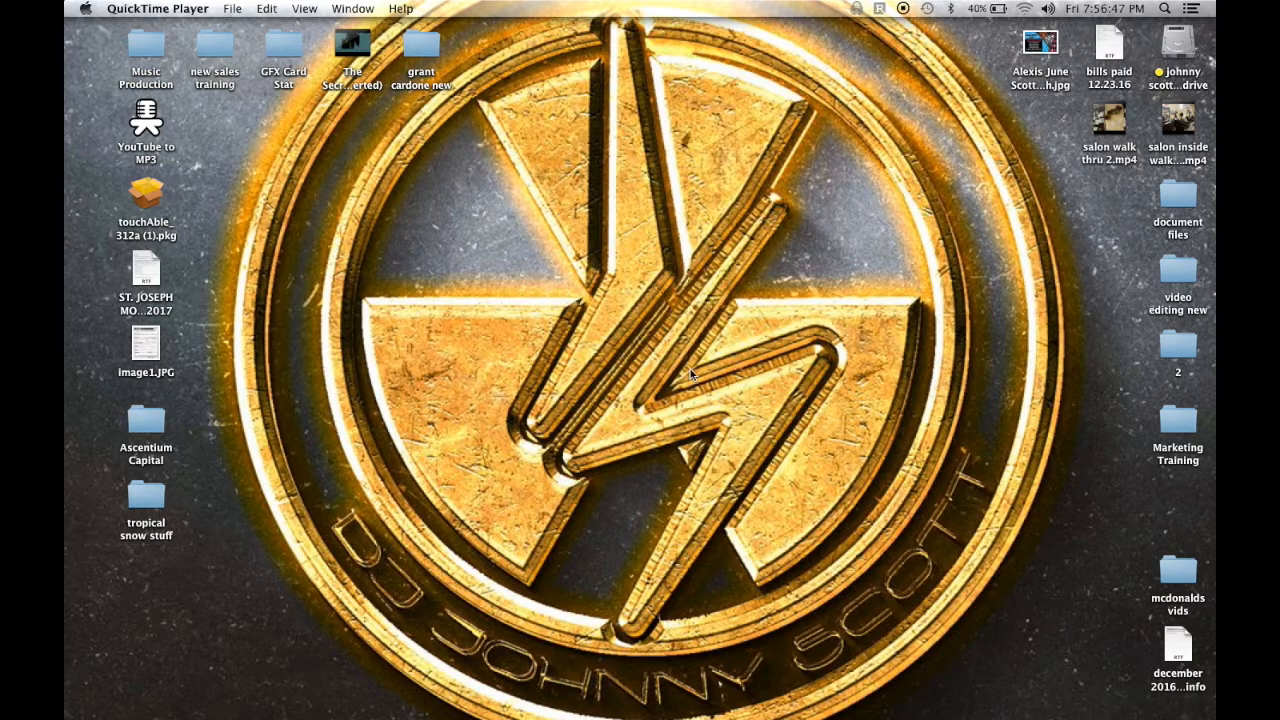
{"action": "mouse_move", "coordinate": [640, 232]}
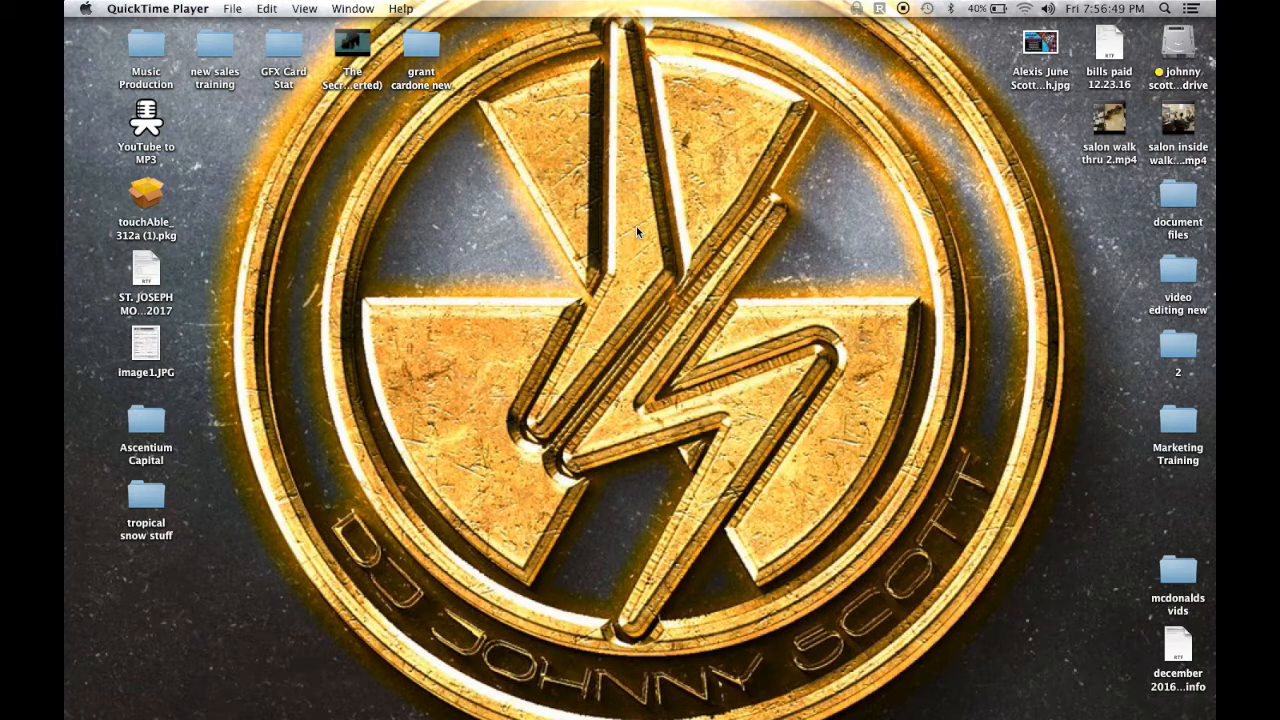
{"action": "mouse_move", "coordinate": [358, 152]}
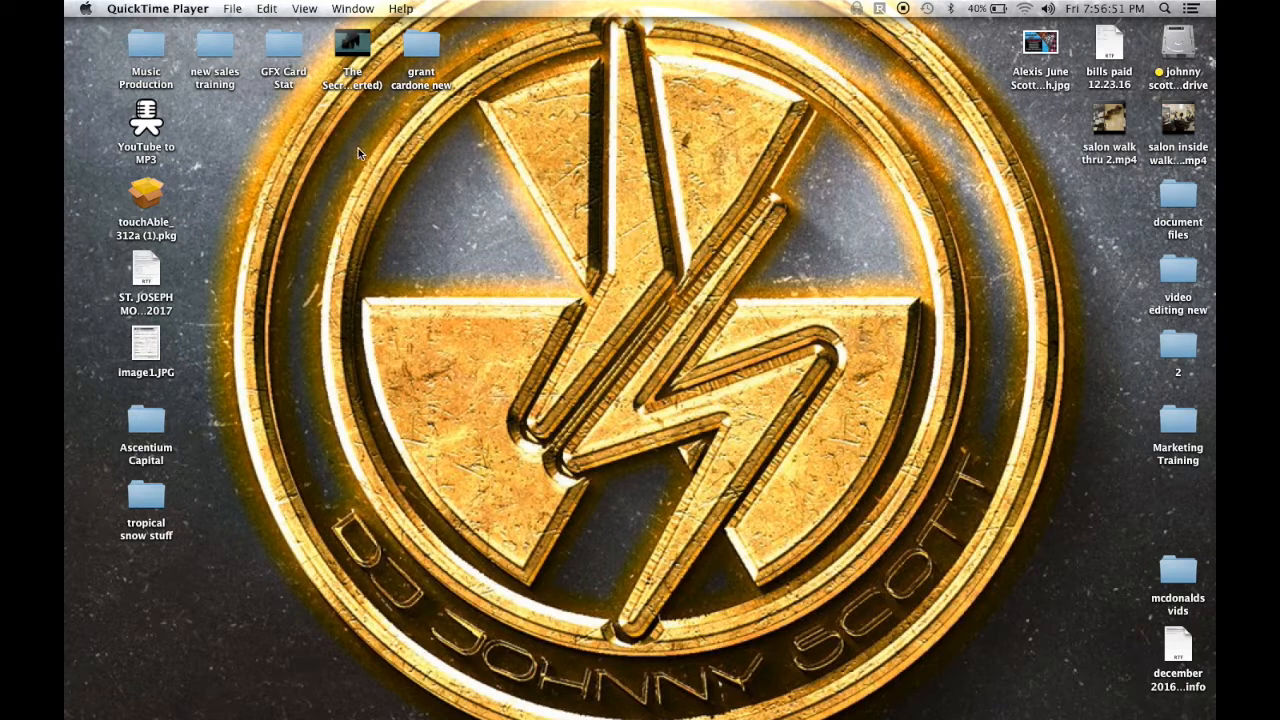
{"action": "mouse_move", "coordinate": [605, 315]}
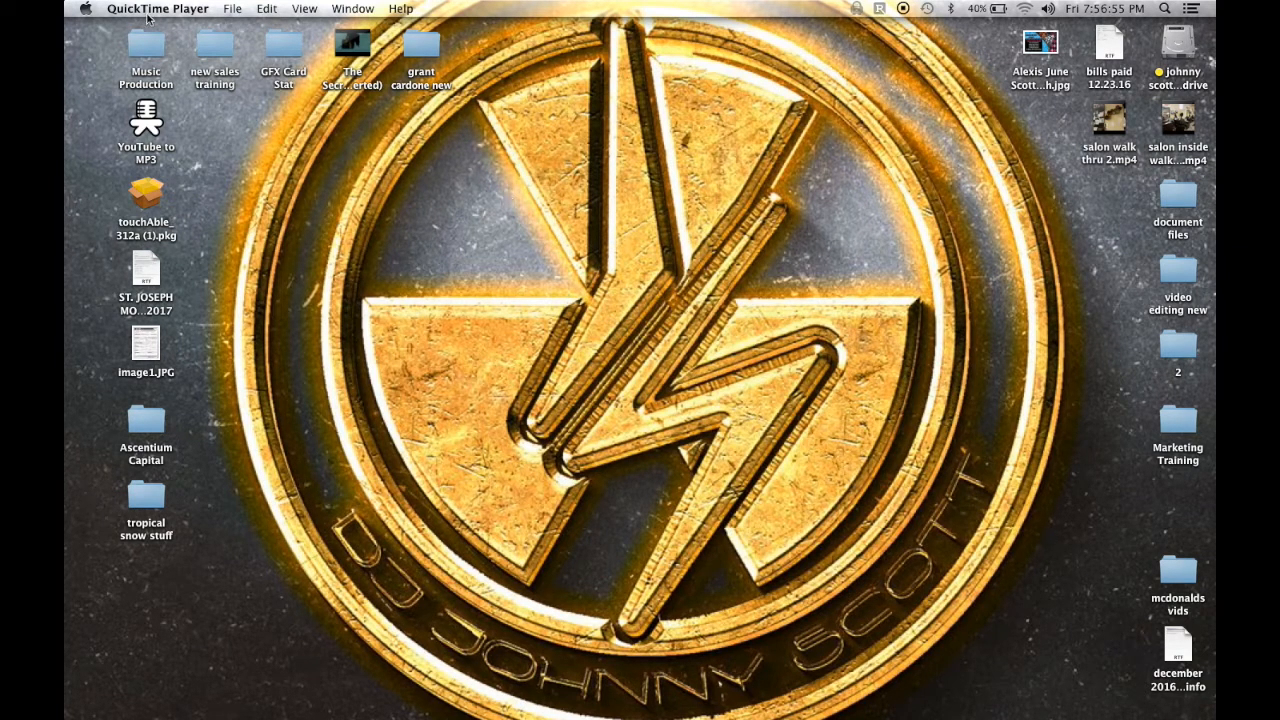
Show About This Mac storage: 960 GB SSD with 277.9 GB free
{"action": "left_click", "coordinate": [99, 8]}
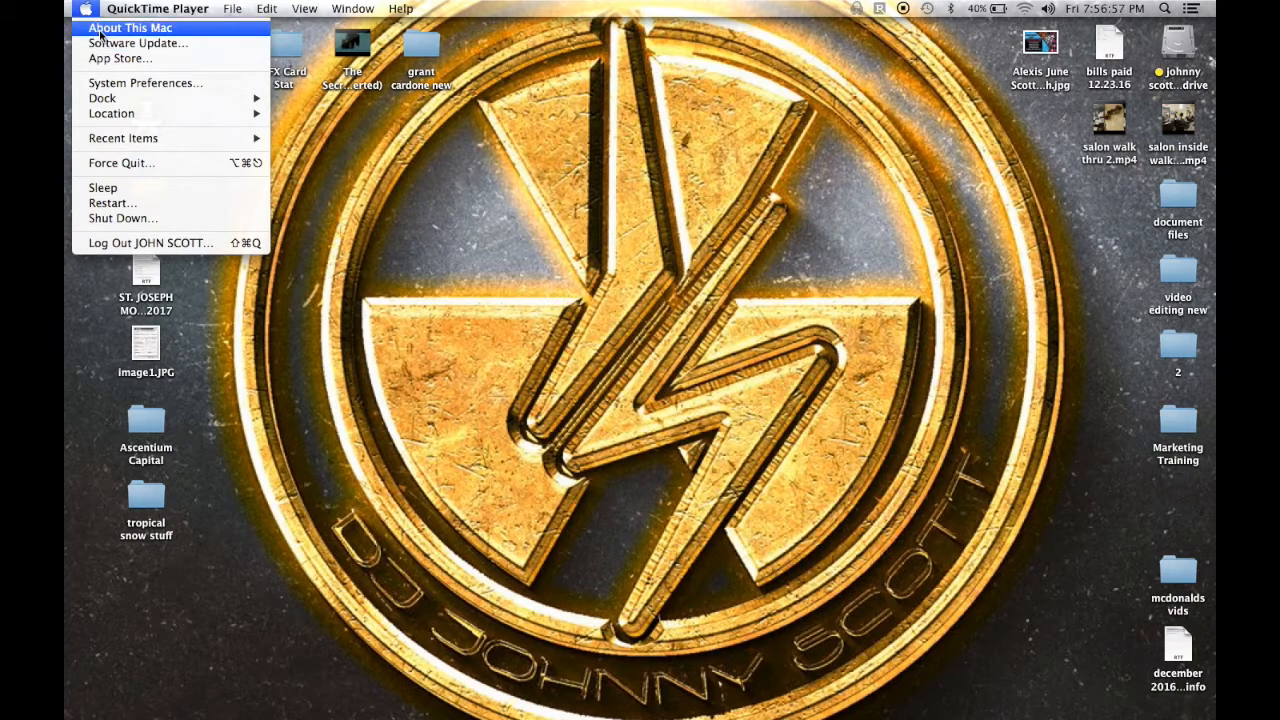
{"action": "left_click", "coordinate": [128, 27]}
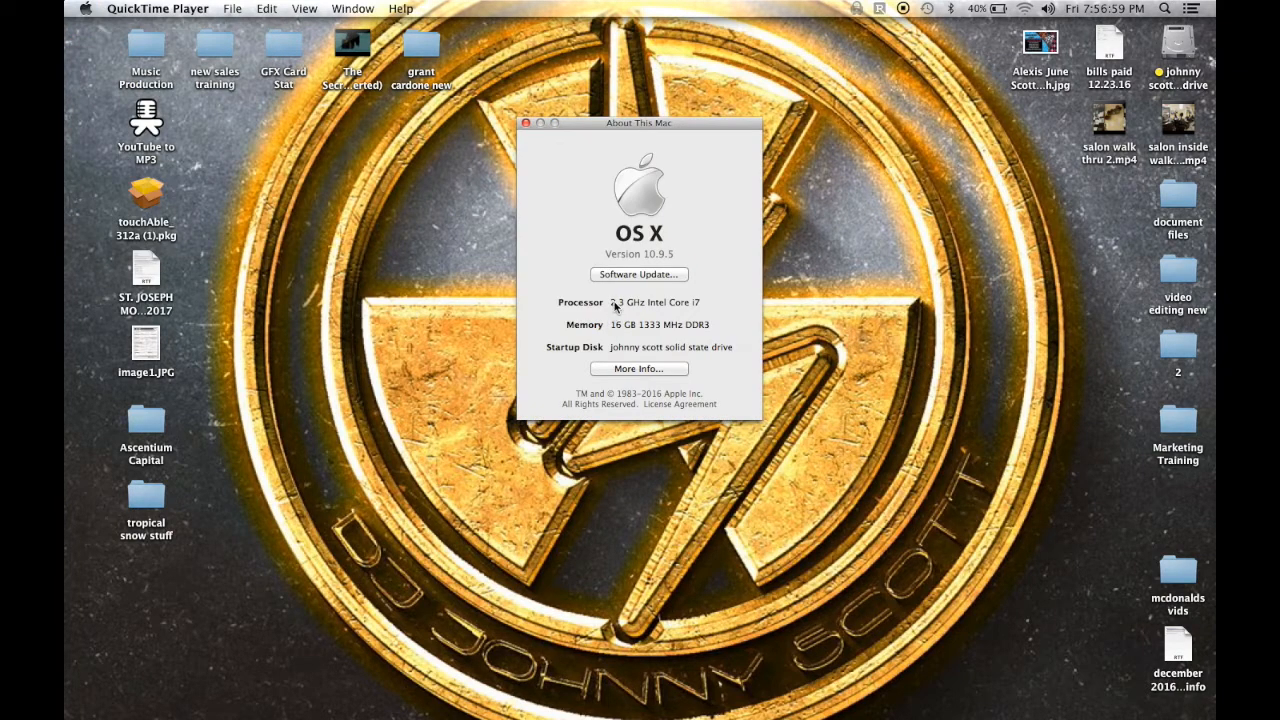
{"action": "mouse_move", "coordinate": [638, 274]}
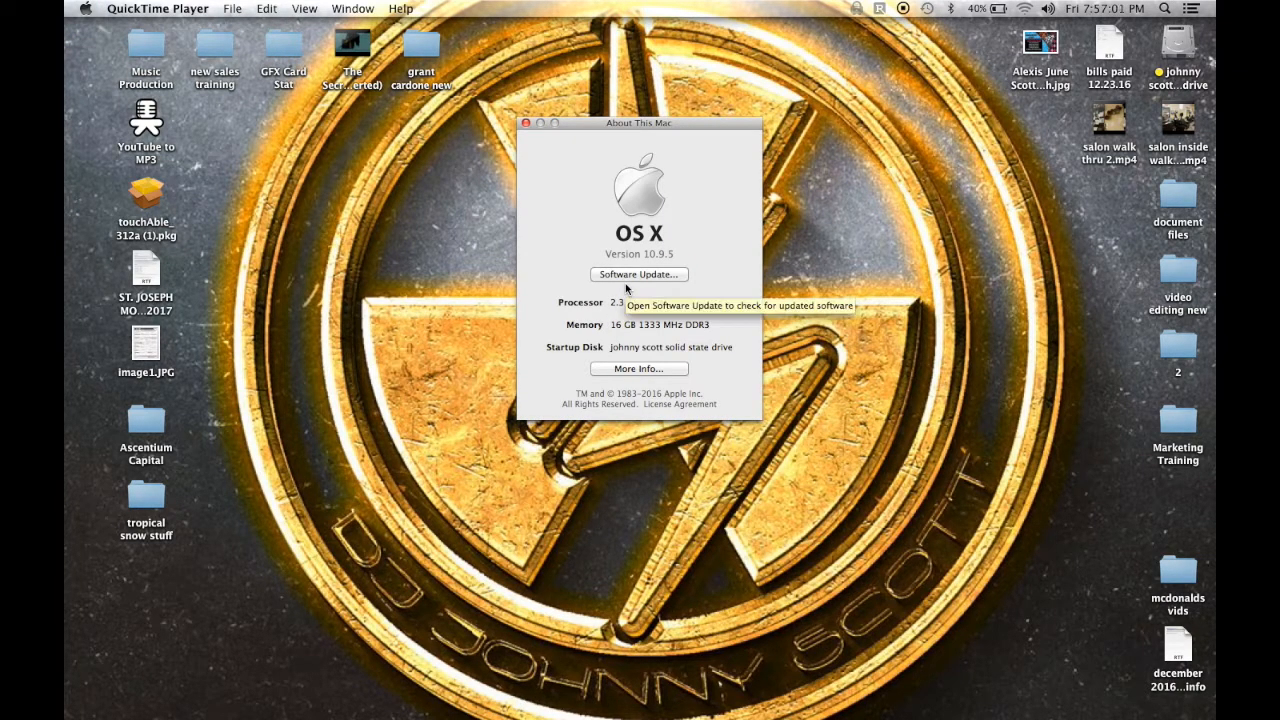
{"action": "mouse_move", "coordinate": [708, 345]}
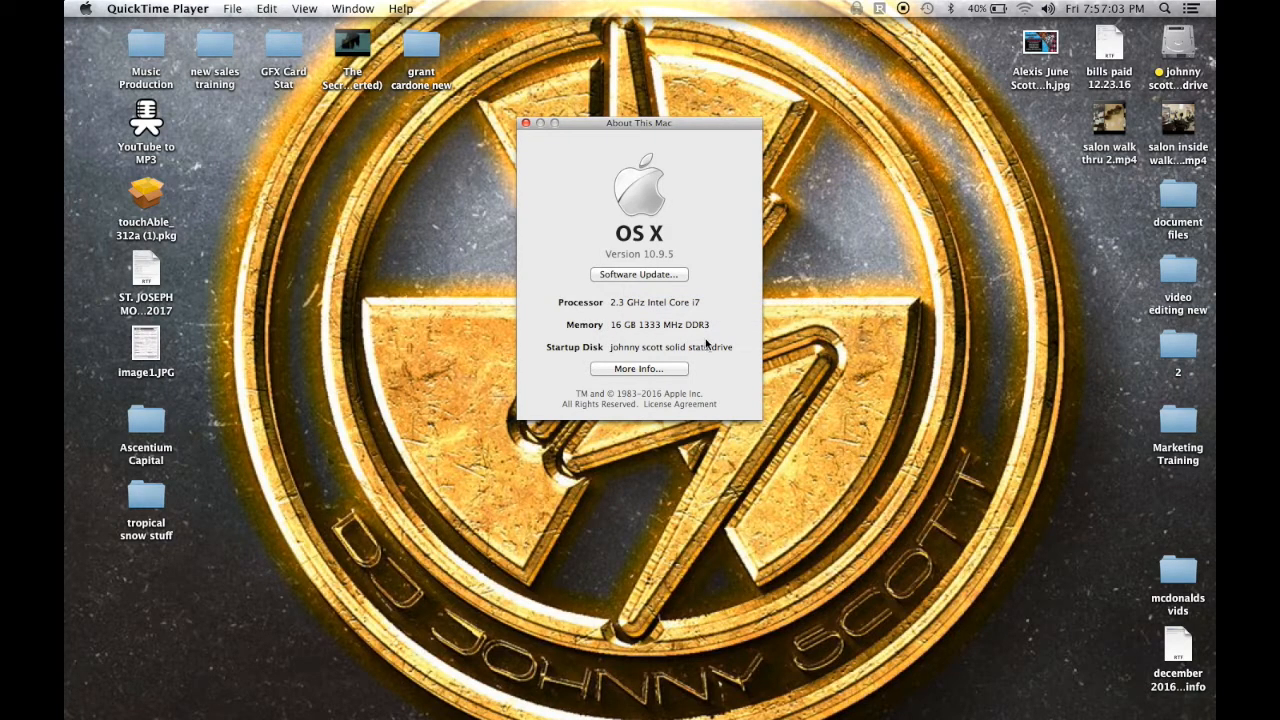
{"action": "mouse_move", "coordinate": [655, 372]}
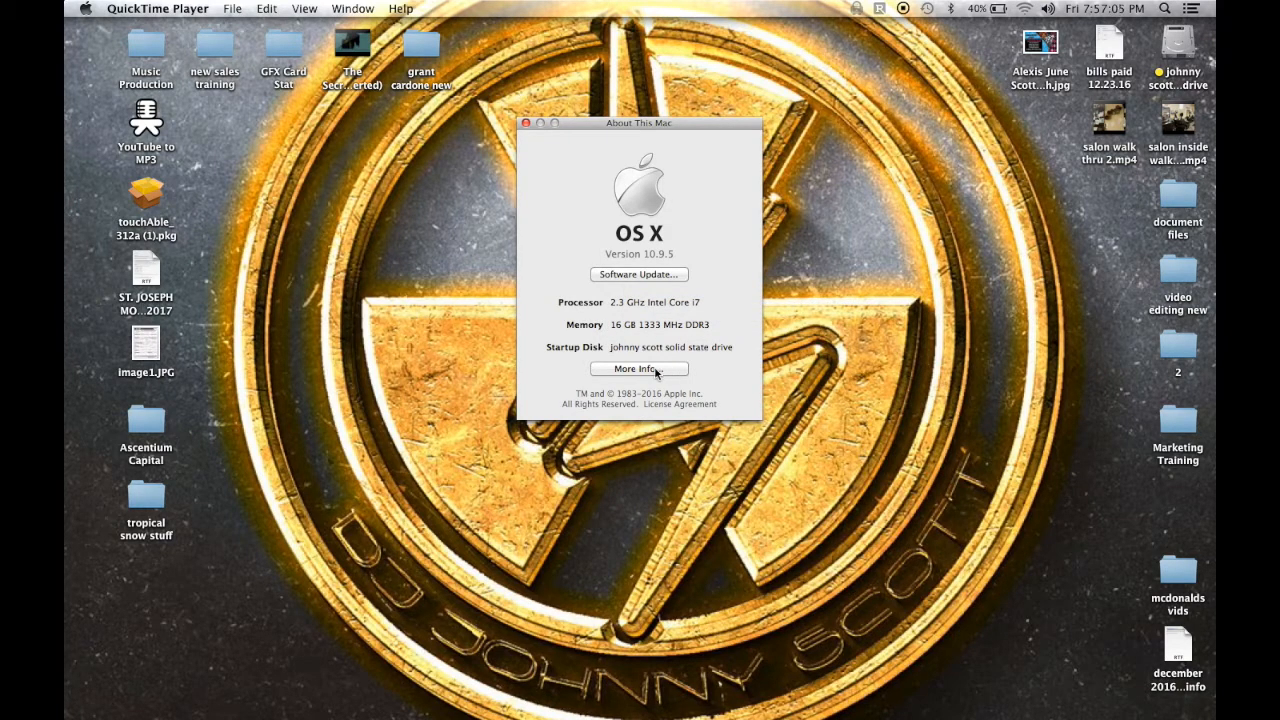
{"action": "left_click", "coordinate": [639, 368]}
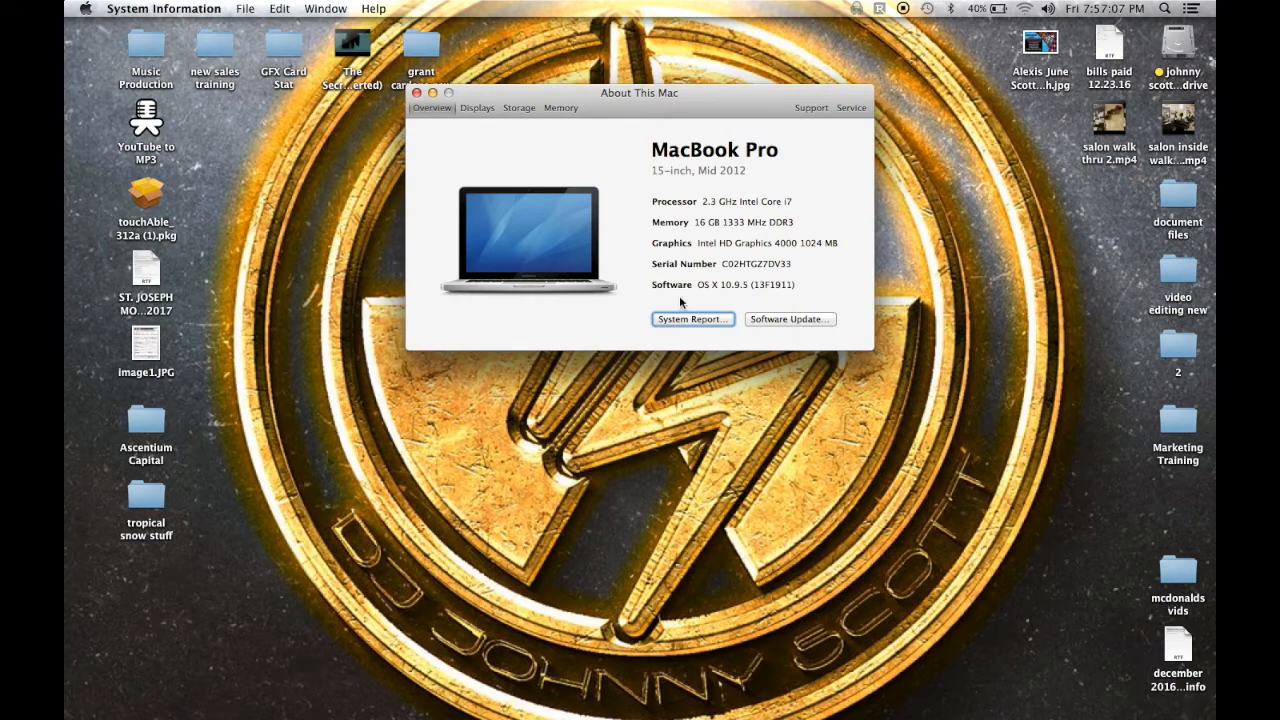
{"action": "mouse_move", "coordinate": [513, 213]}
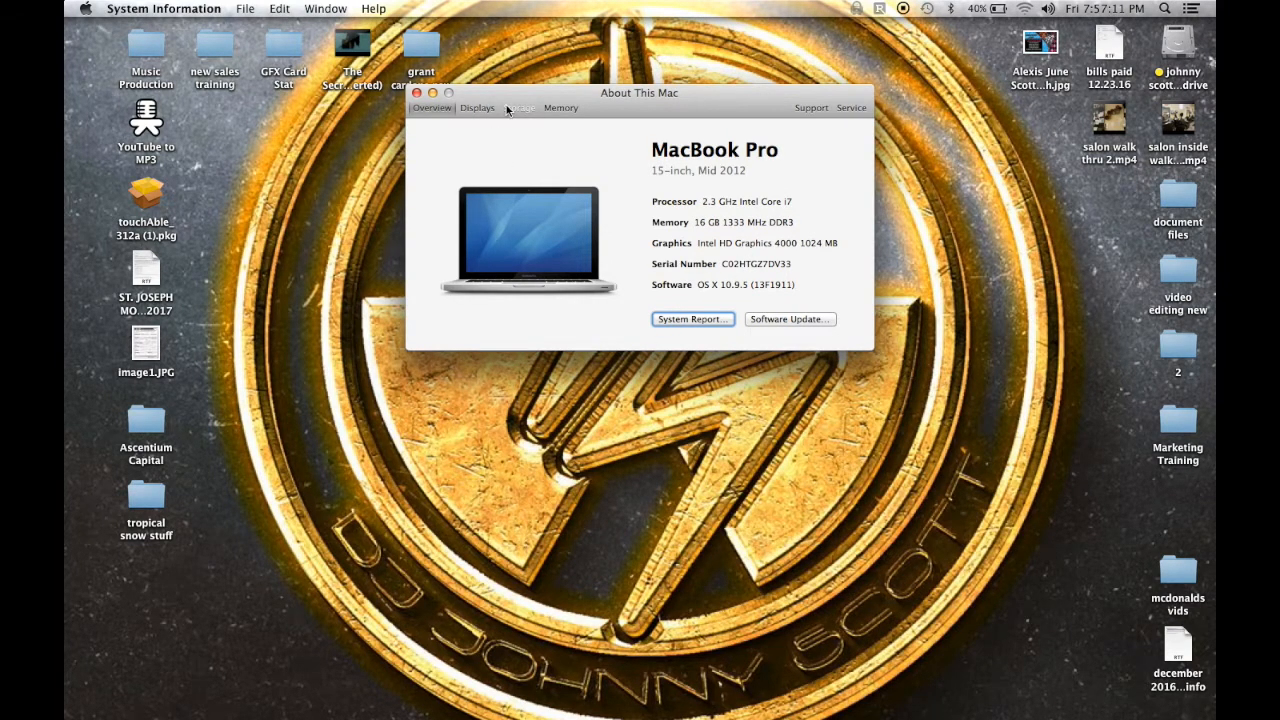
{"action": "left_click", "coordinate": [518, 107]}
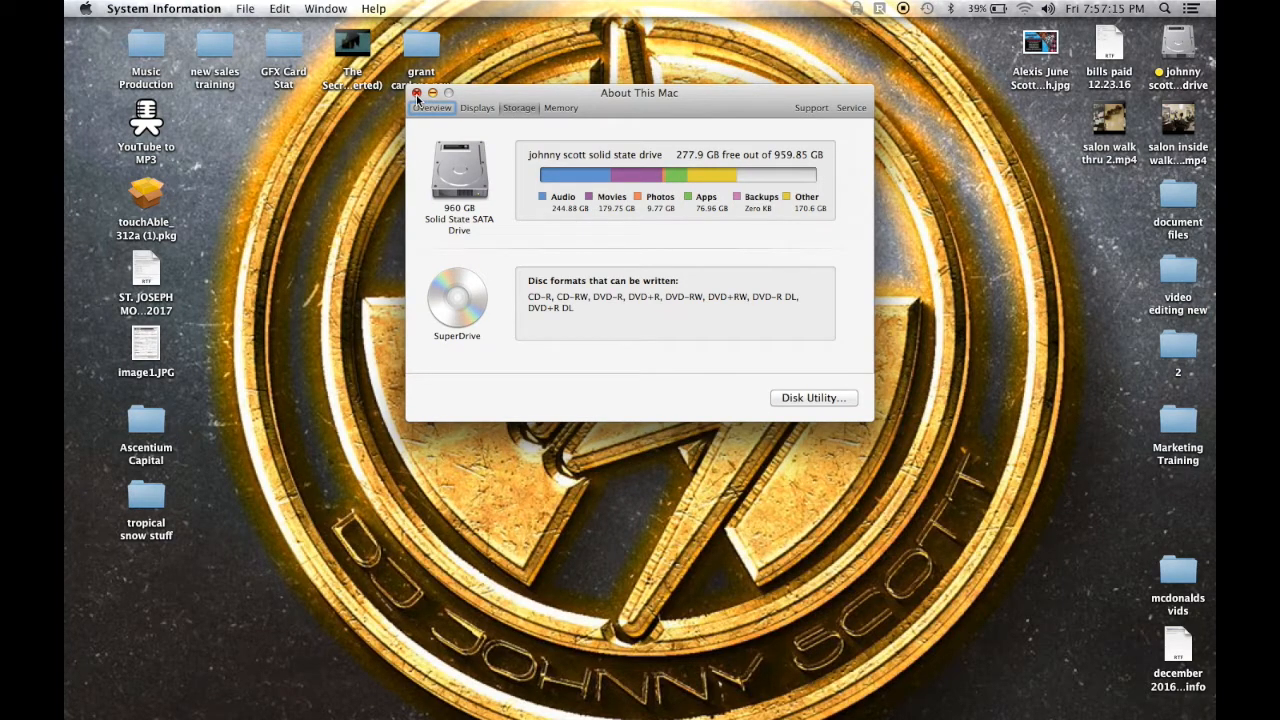
Close the About This Mac window to return to the desktop
{"action": "left_click", "coordinate": [417, 93]}
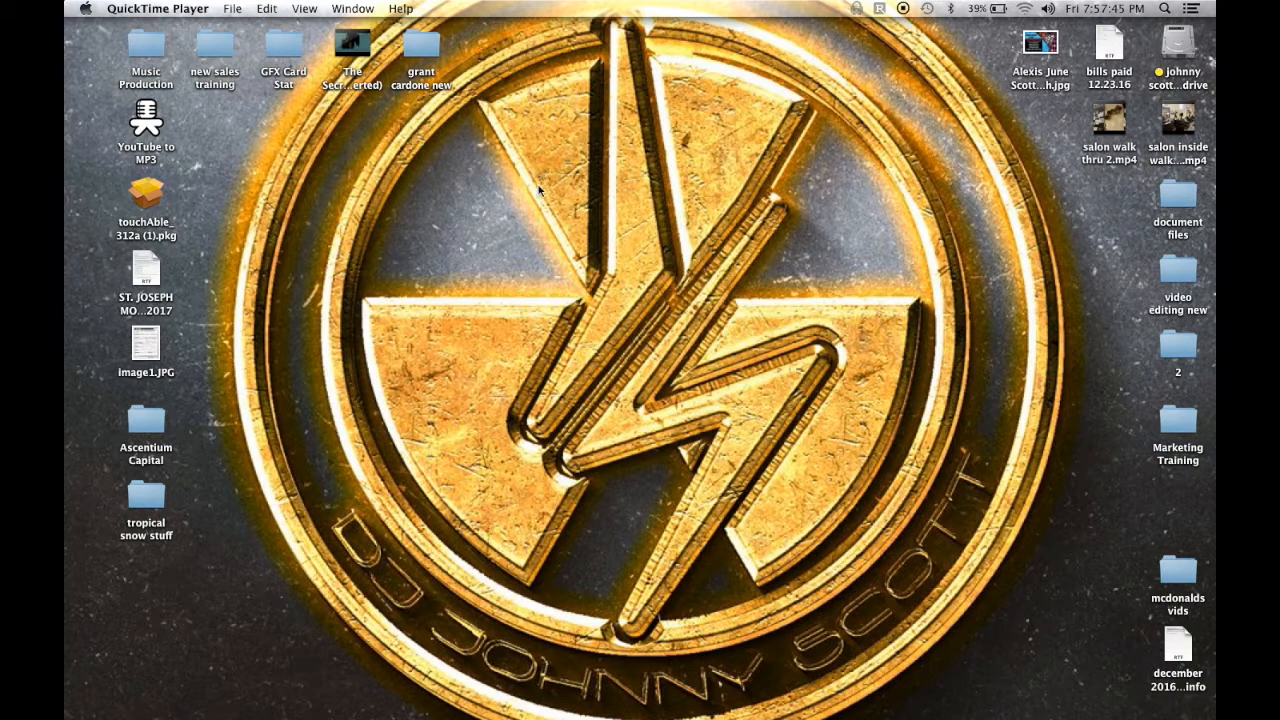
{"action": "mouse_move", "coordinate": [736, 568]}
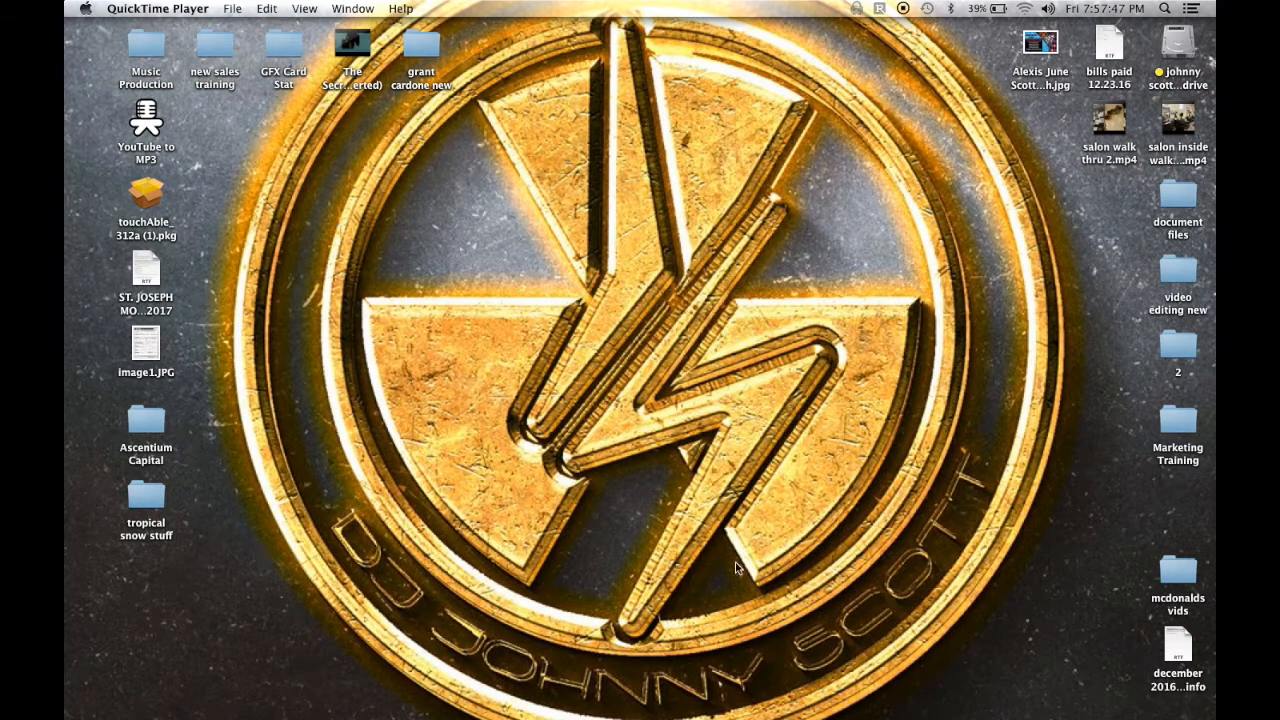